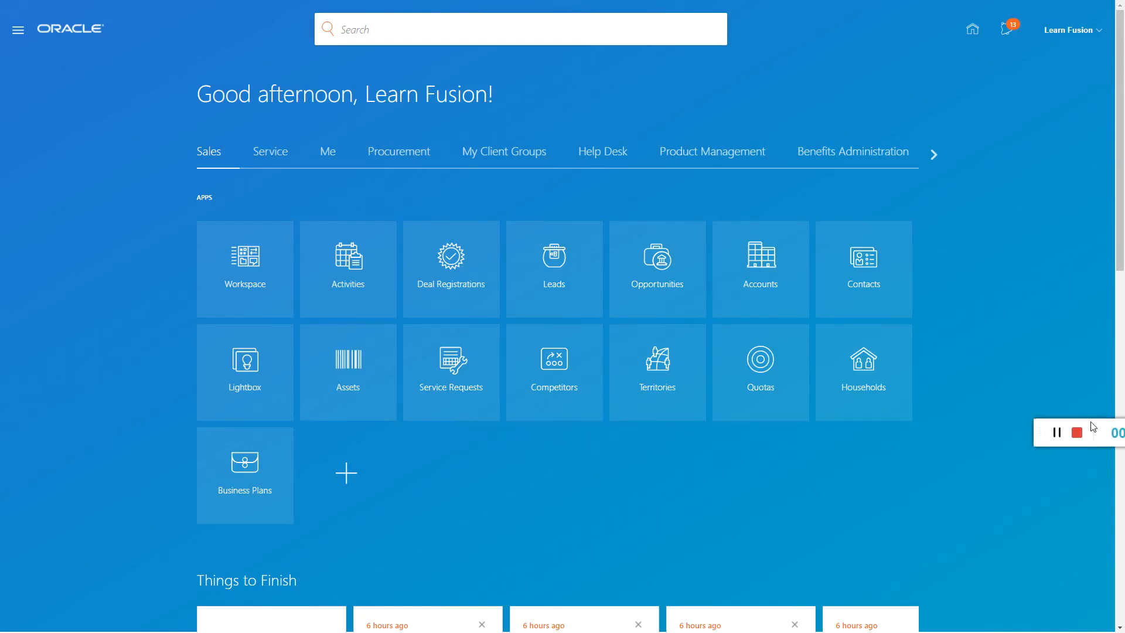
pyautogui.moveTo(843, 228)
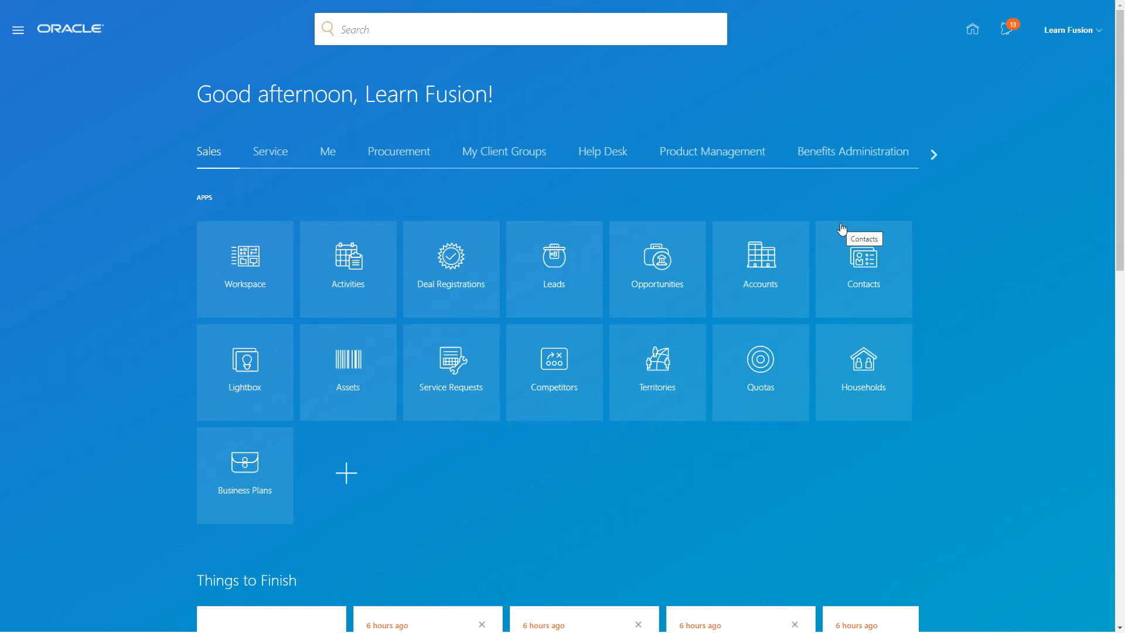
pyautogui.moveTo(574, 202)
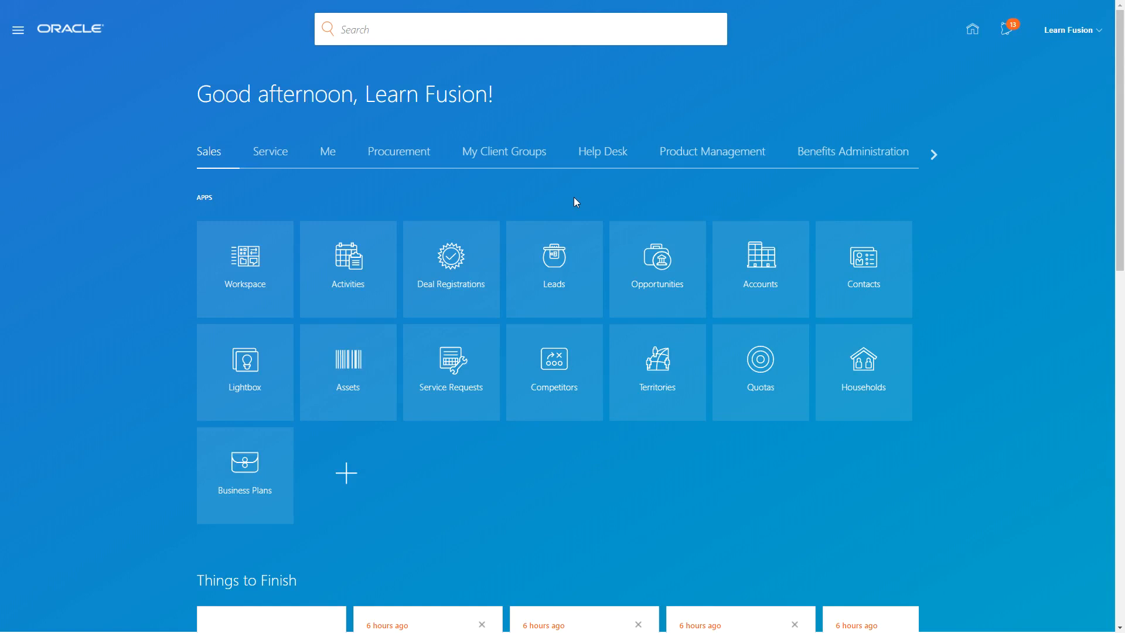
pyautogui.moveTo(226, 137)
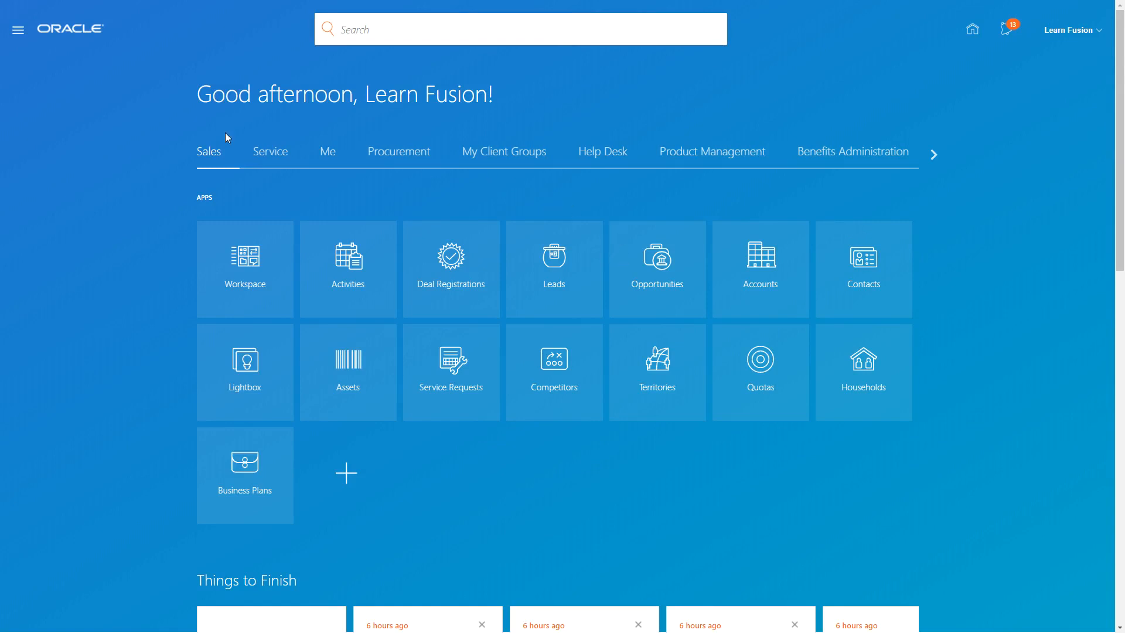
pyautogui.moveTo(18, 29)
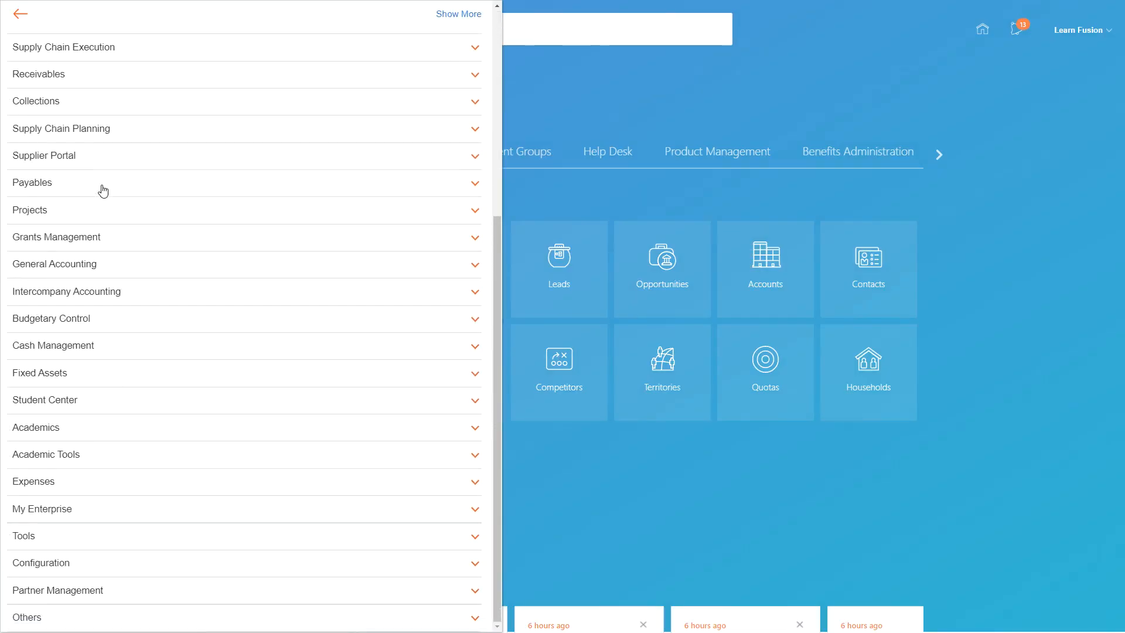
pyautogui.moveTo(188, 550)
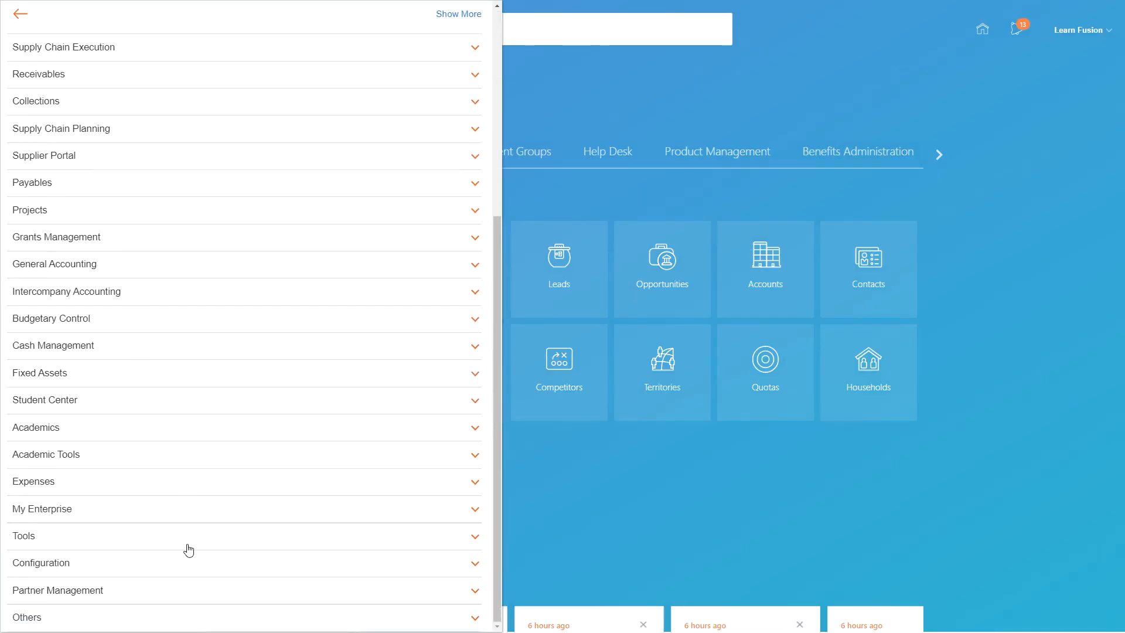
# Scroll through the Navigator's application groups and expand the Others area.
pyautogui.scroll(3)
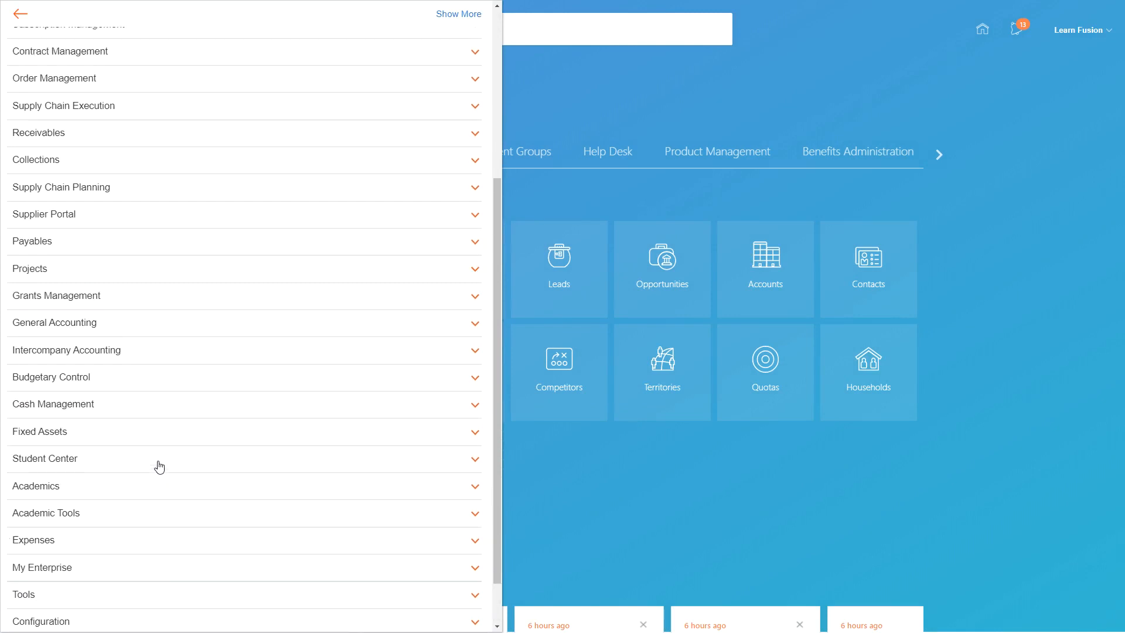
pyautogui.scroll(3)
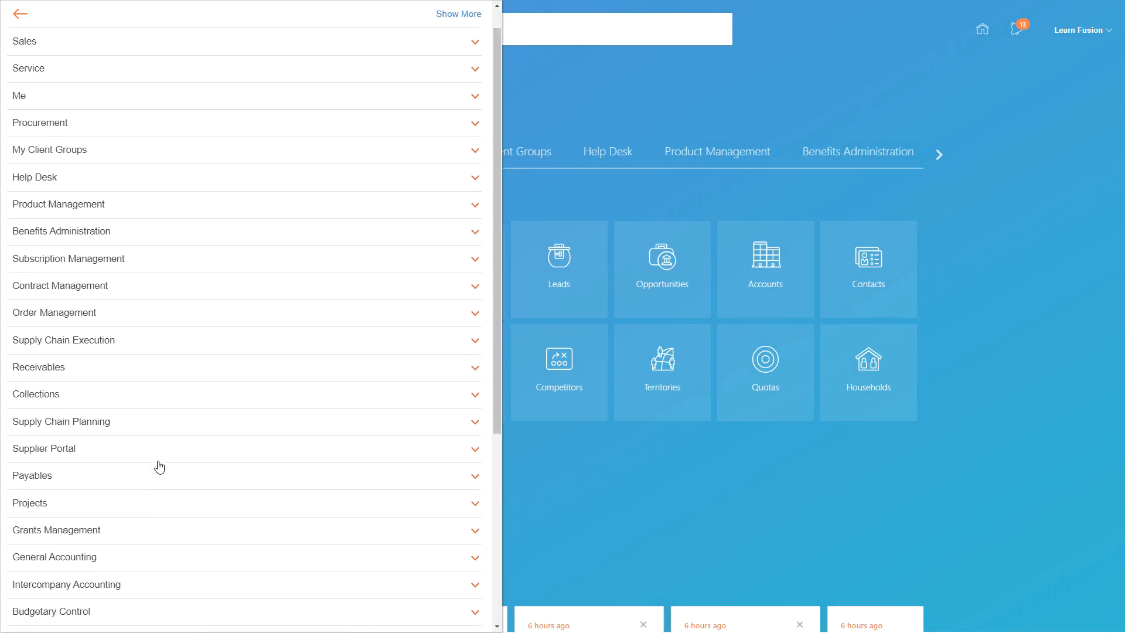
pyautogui.scroll(-3)
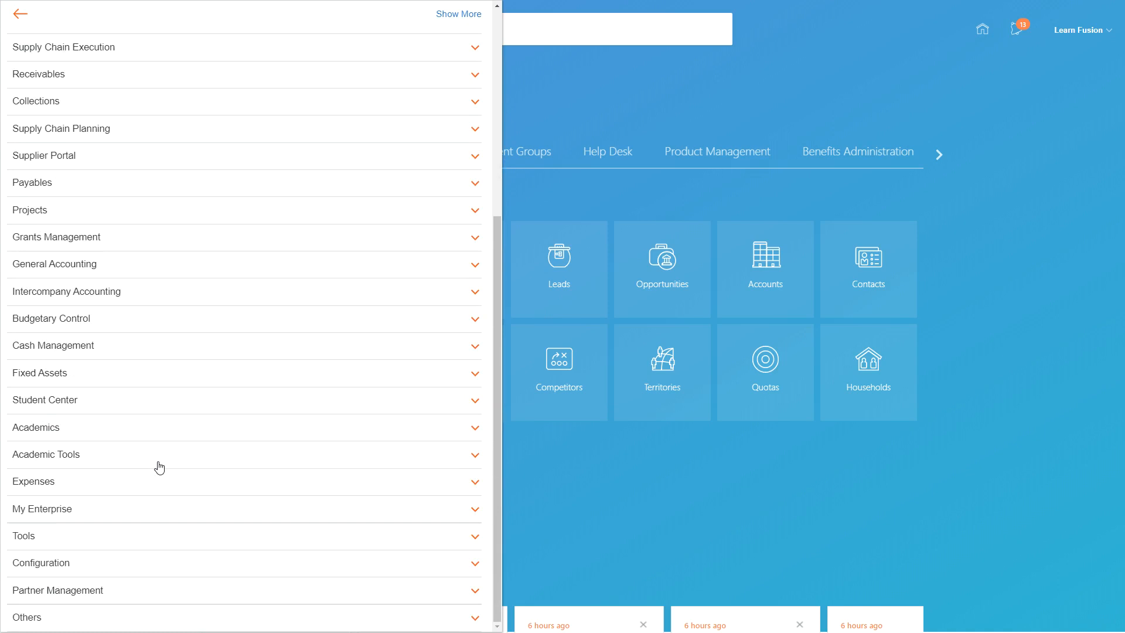
pyautogui.moveTo(125, 620)
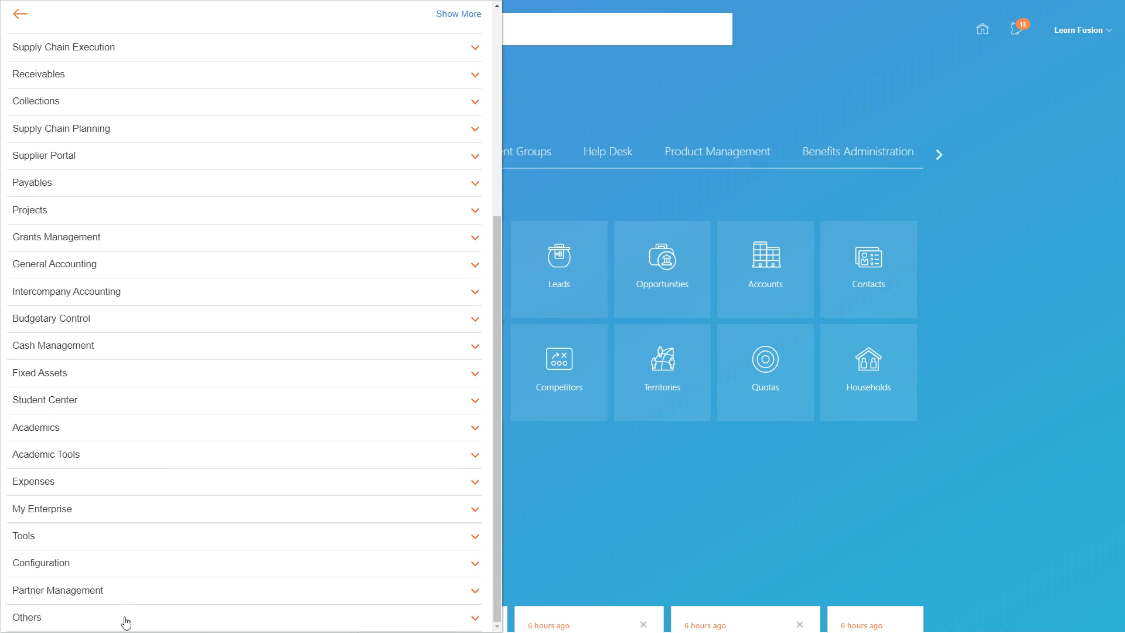
pyautogui.click(26, 617)
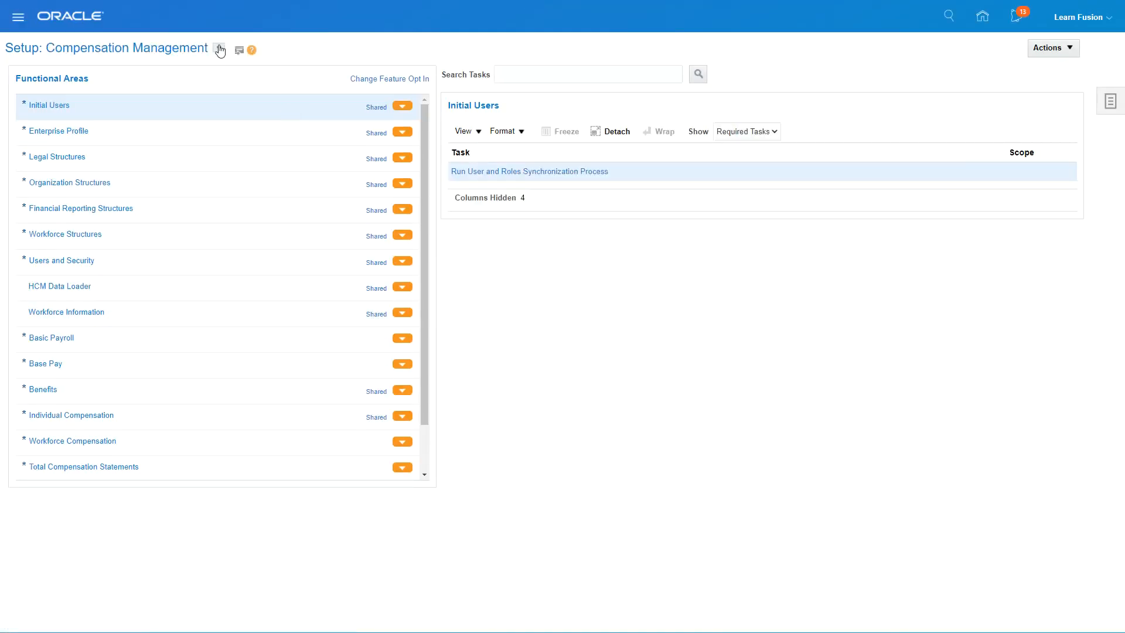
# Switch the setup offering to Procurement and list the Purchasing Foundation tasks.
pyautogui.click(219, 48)
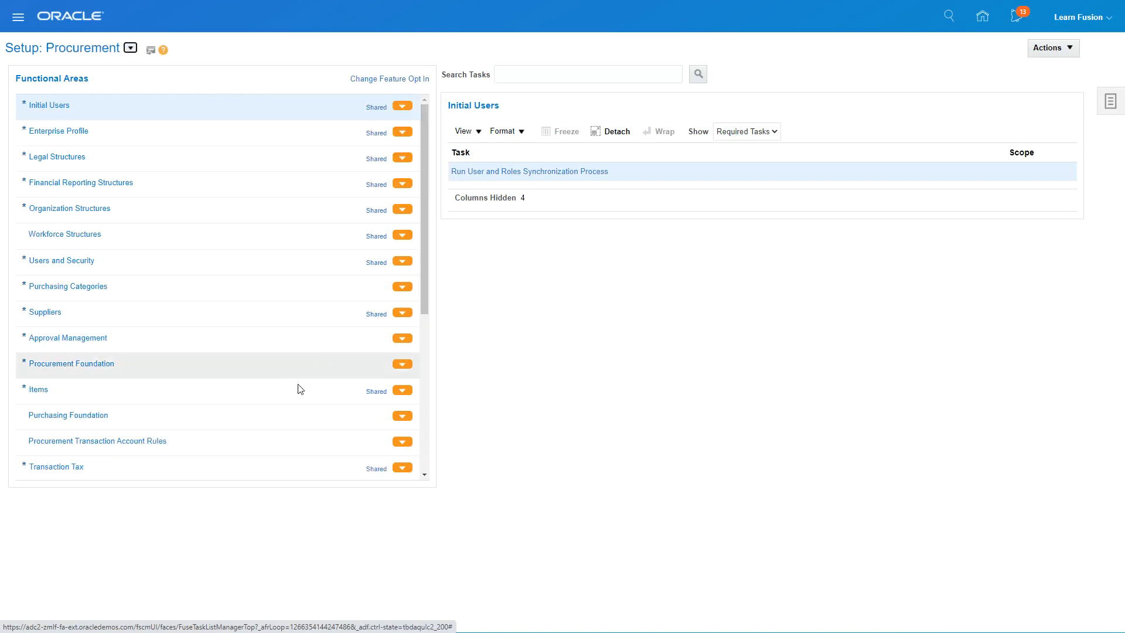
pyautogui.click(67, 415)
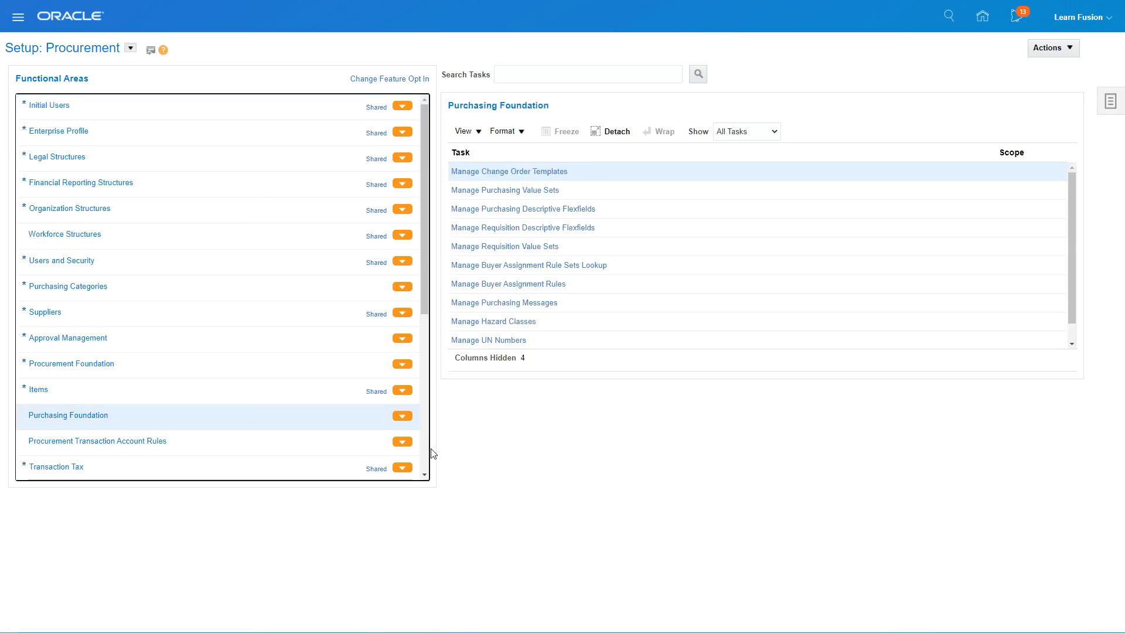
pyautogui.scroll(-3)
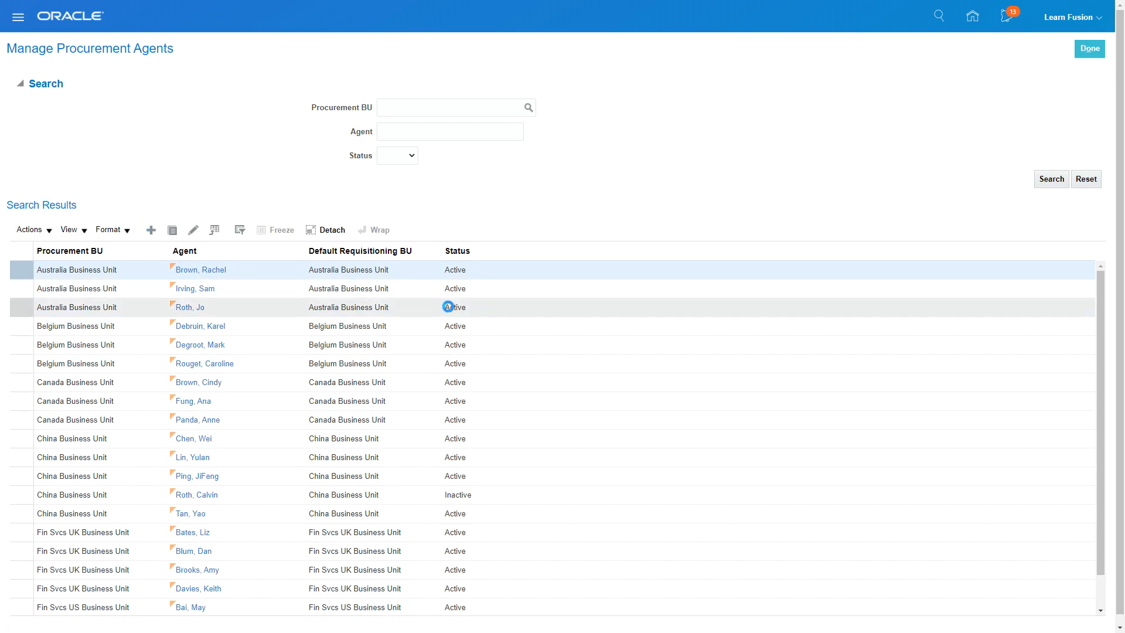
# Start a new procurement agent with LF01 Business Unit as procurement BU.
pyautogui.click(151, 230)
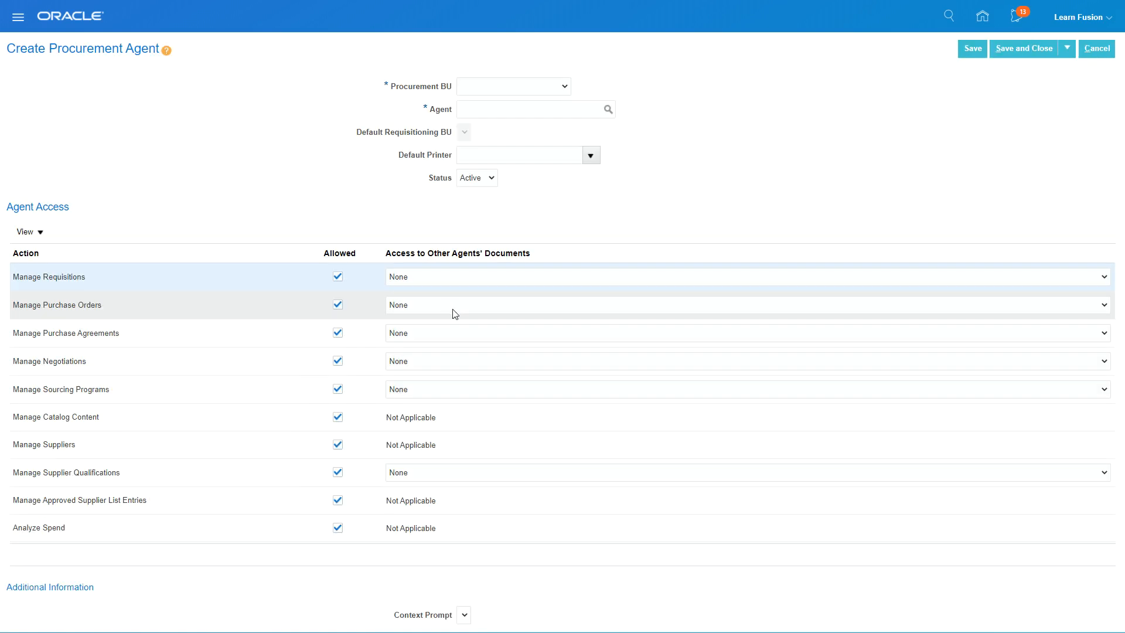
pyautogui.moveTo(497, 87)
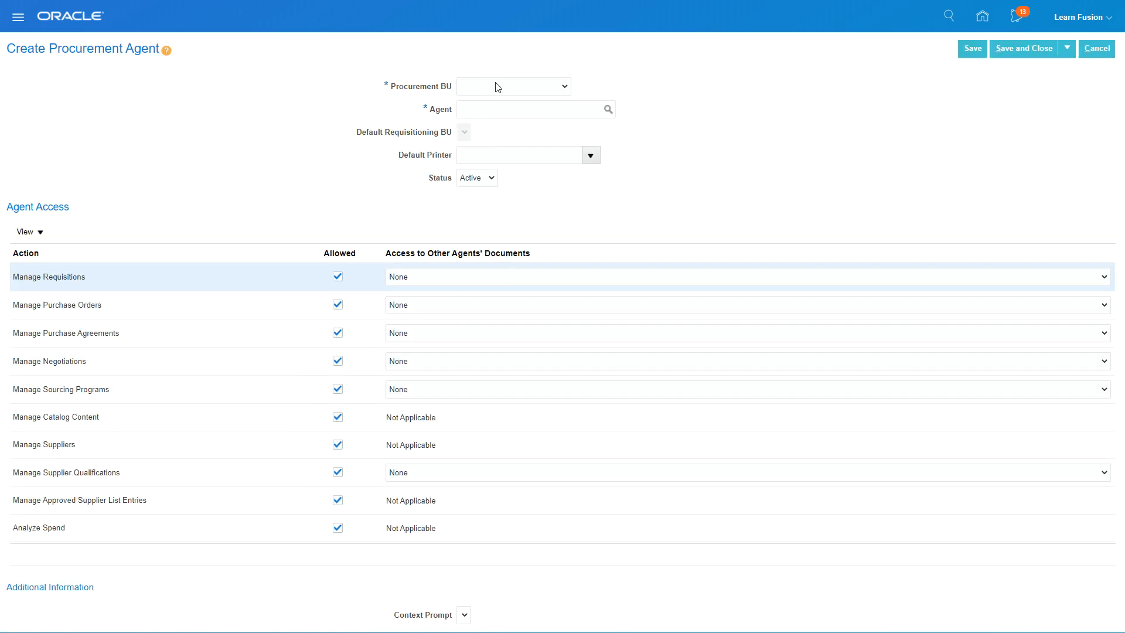
pyautogui.click(512, 86)
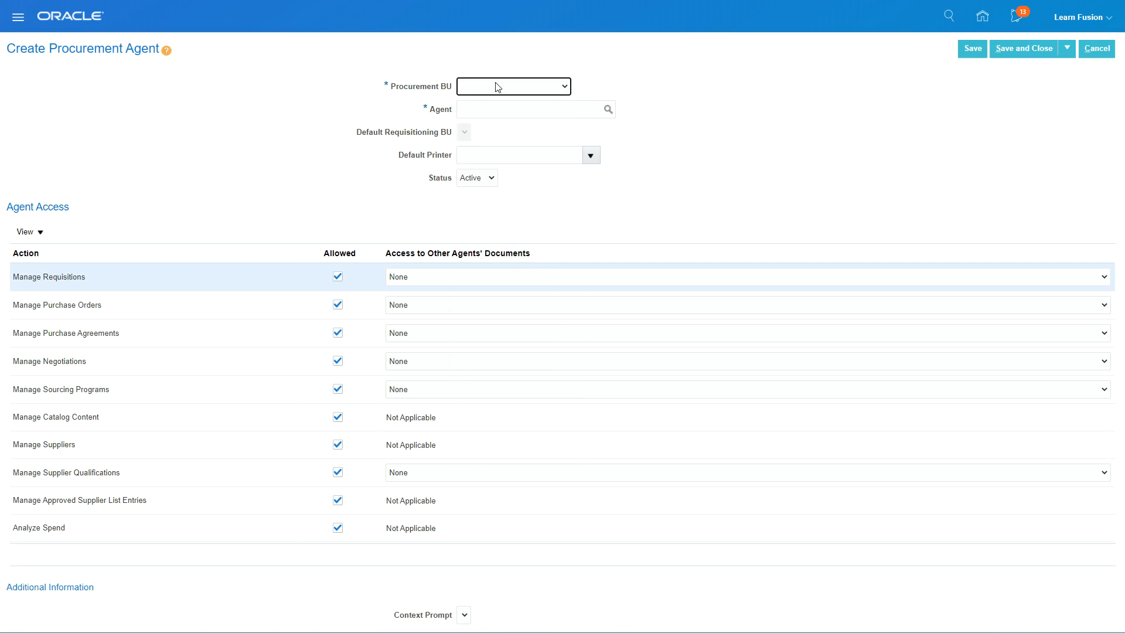
pyautogui.moveTo(496, 96)
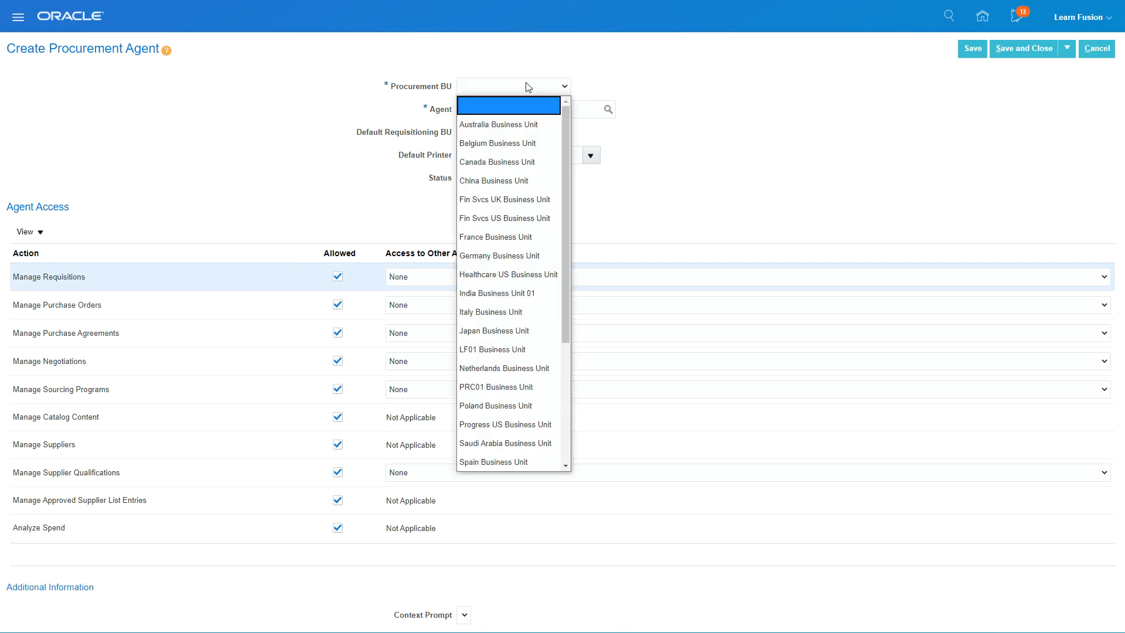
pyautogui.click(491, 349)
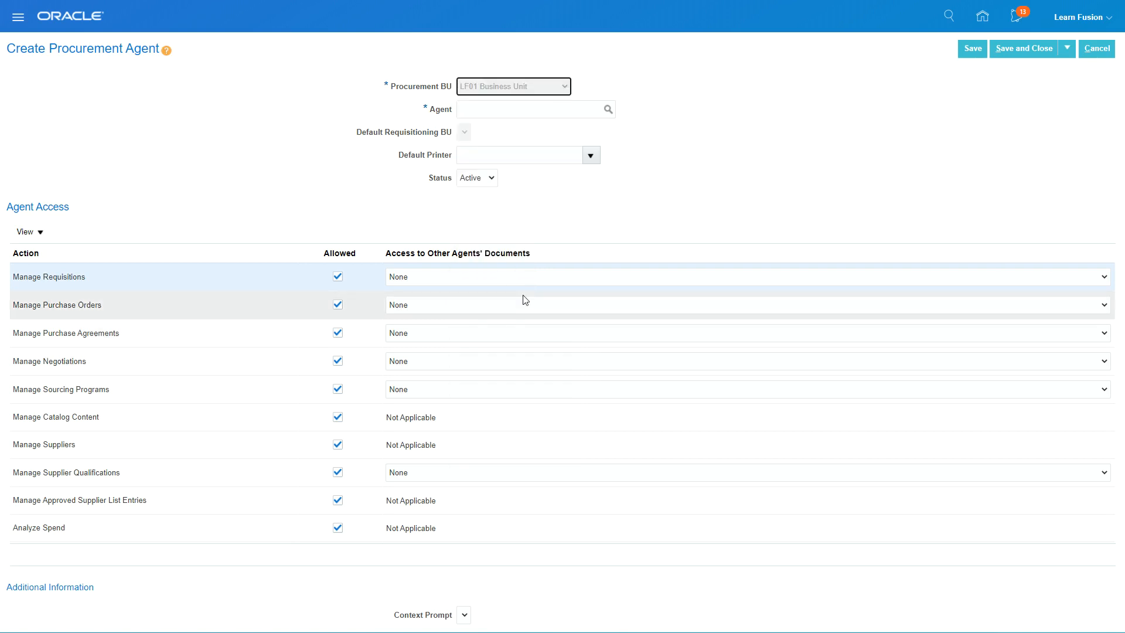
# Set the agent to Fusion, Learn and default requisitioning BU to LF01 Business Unit.
pyautogui.click(529, 109)
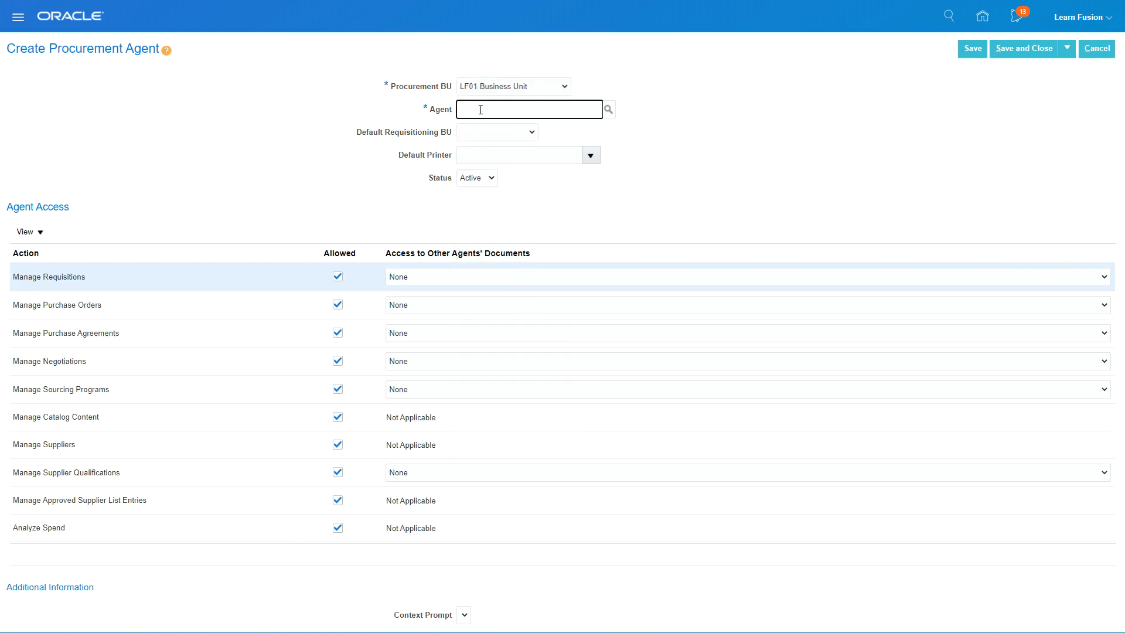
pyautogui.write('Learn')
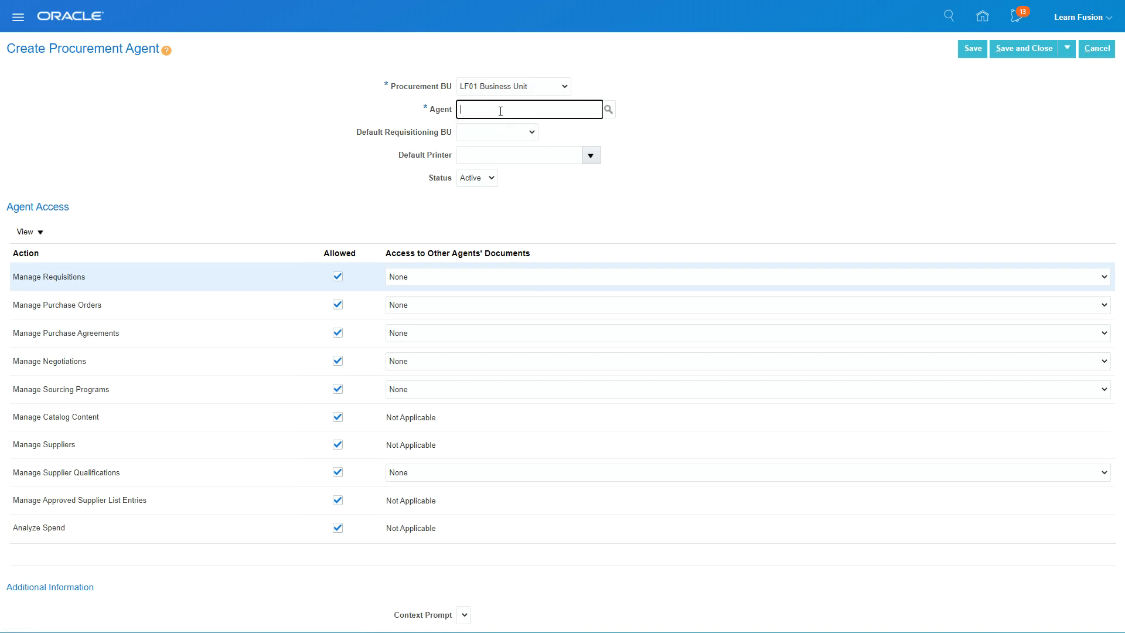
pyautogui.write('Fusi')
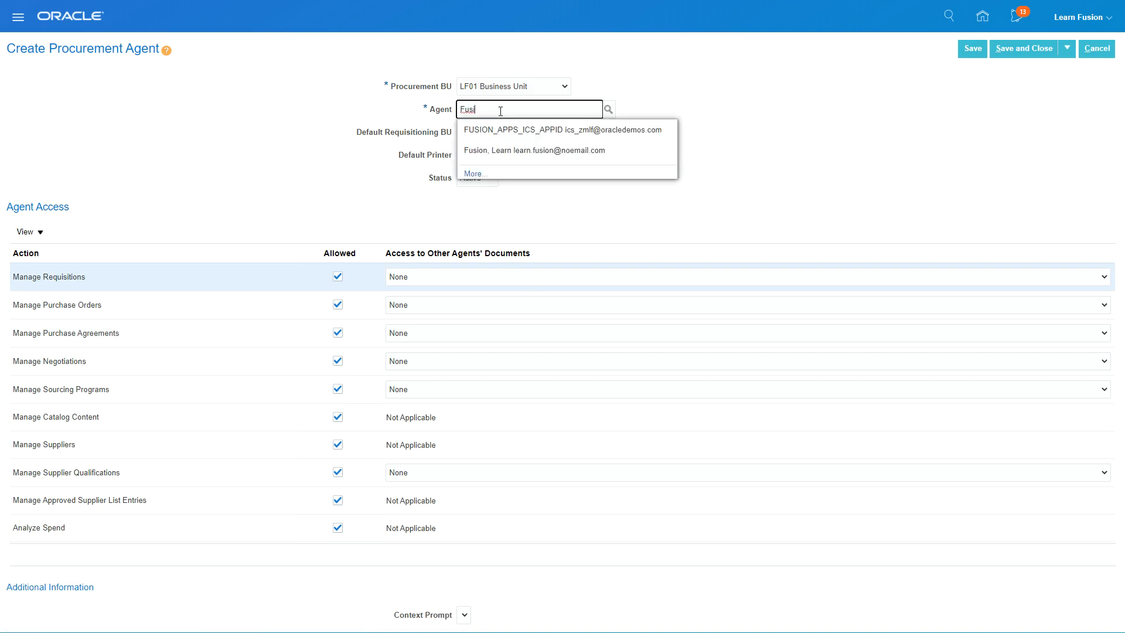
pyautogui.click(506, 150)
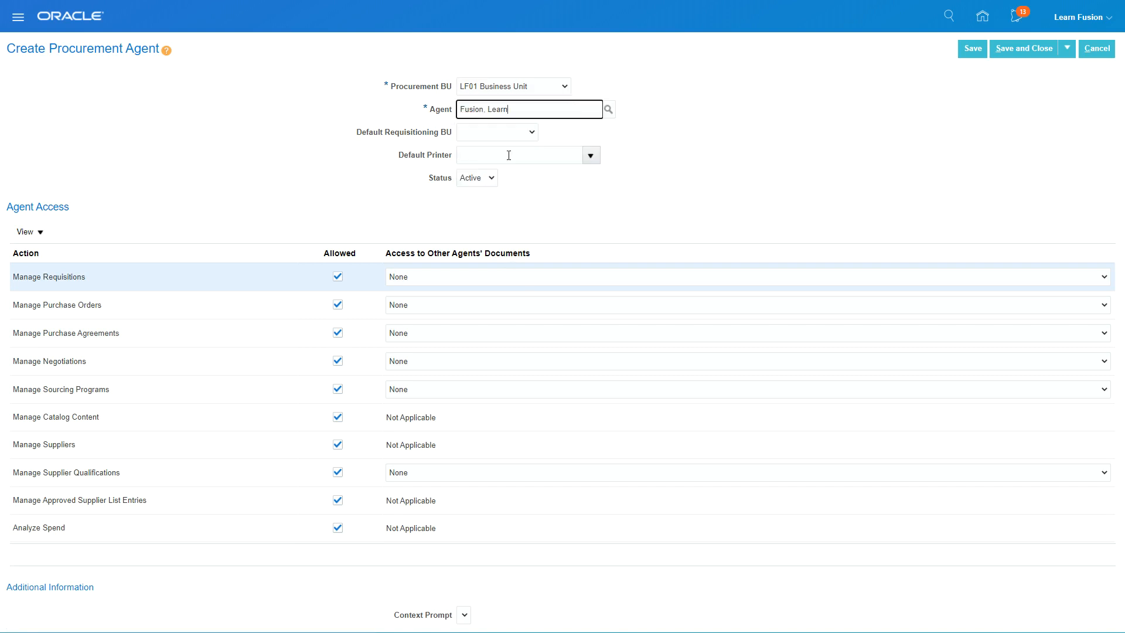
pyautogui.click(530, 132)
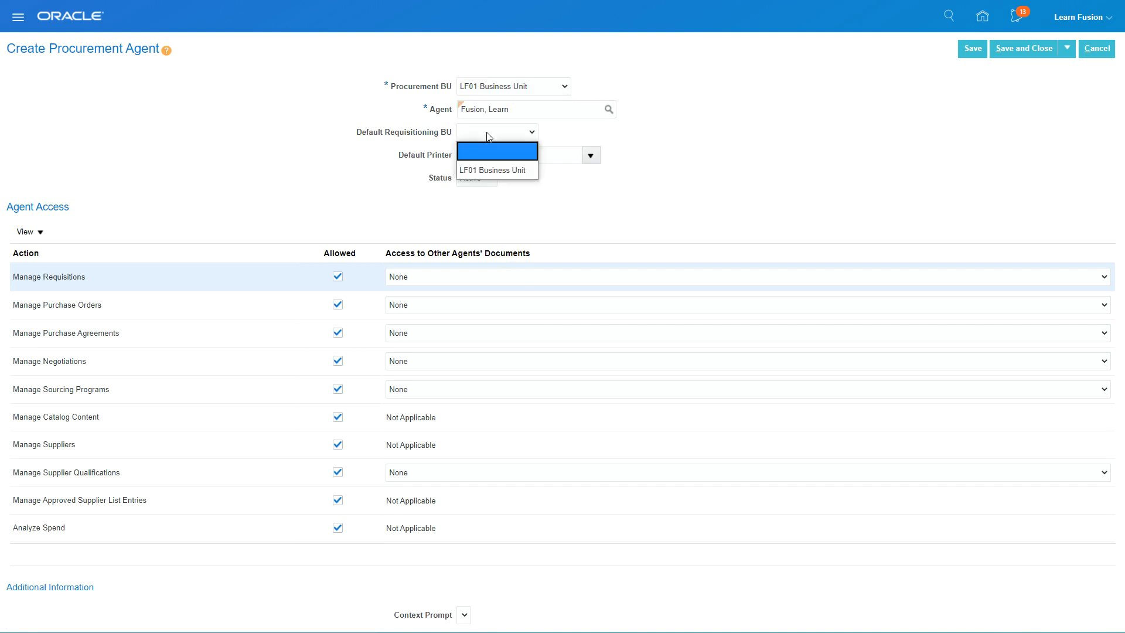
pyautogui.click(493, 170)
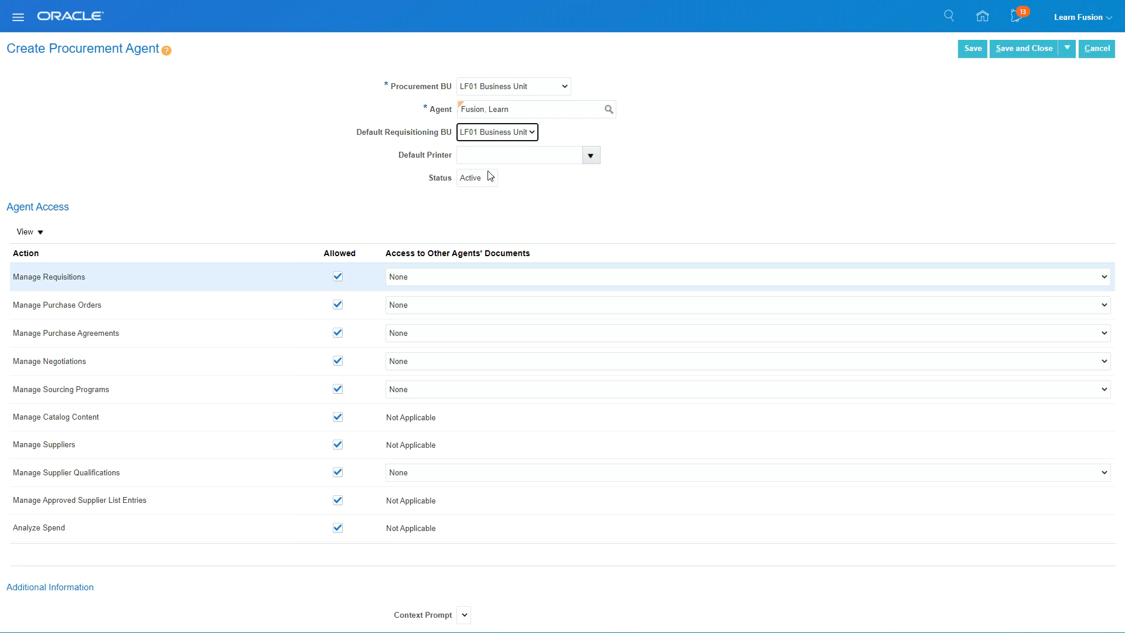
pyautogui.moveTo(353, 197)
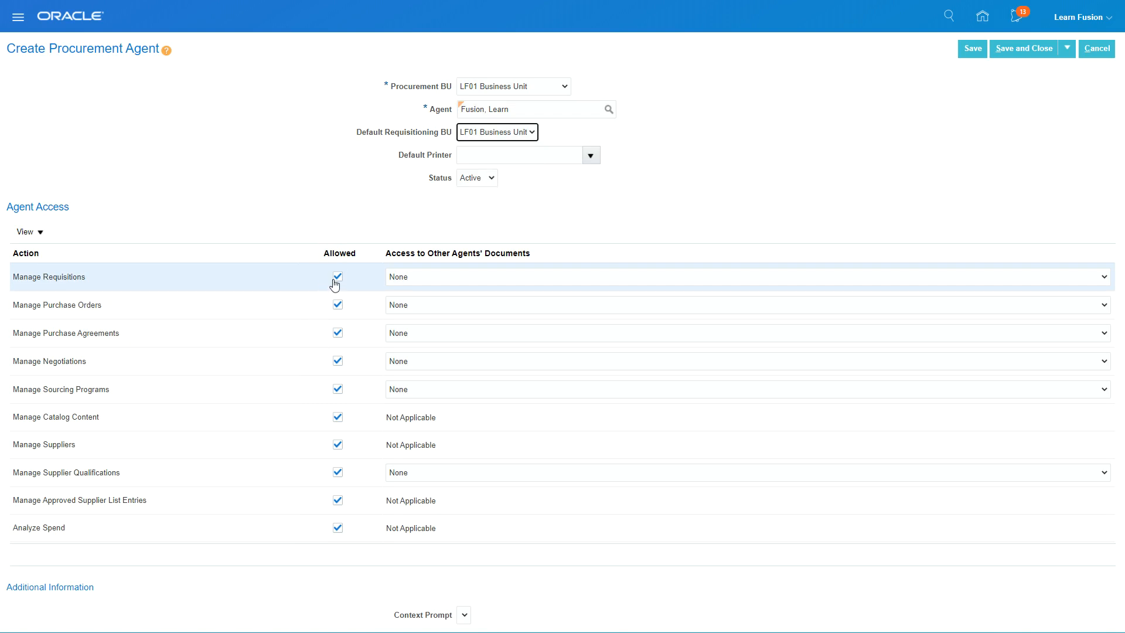
pyautogui.moveTo(347, 365)
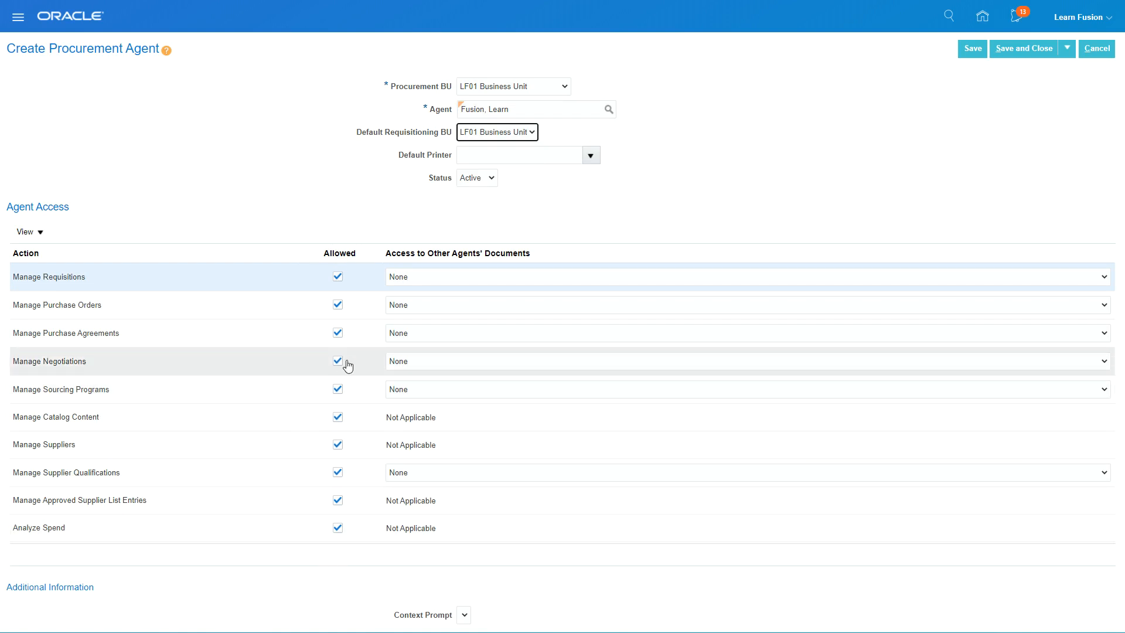
pyautogui.moveTo(370, 305)
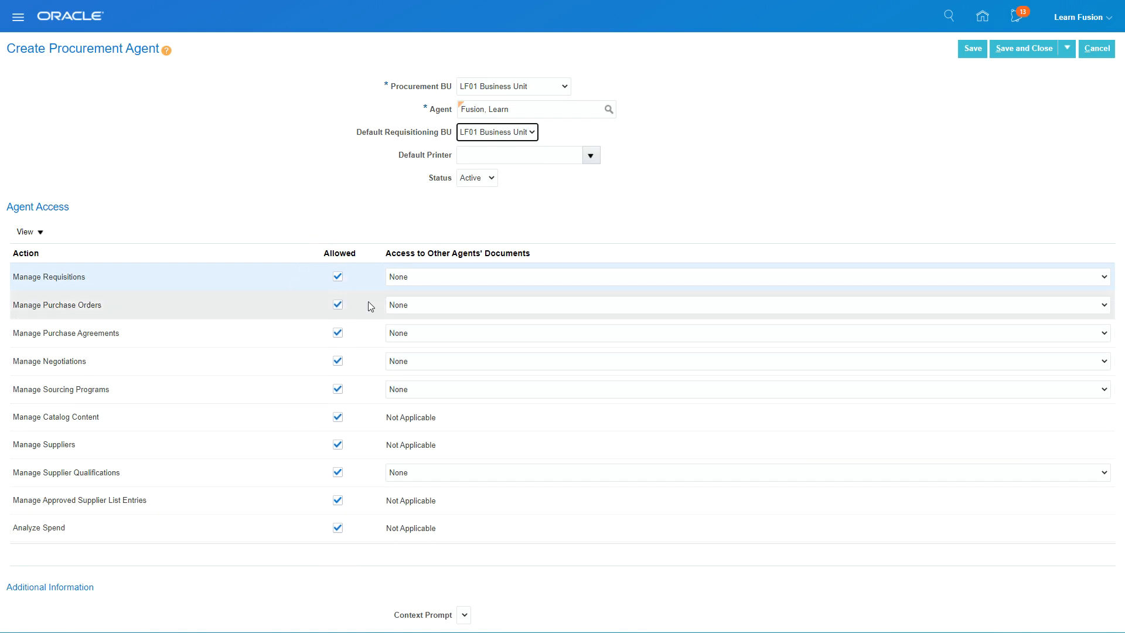
pyautogui.moveTo(269, 350)
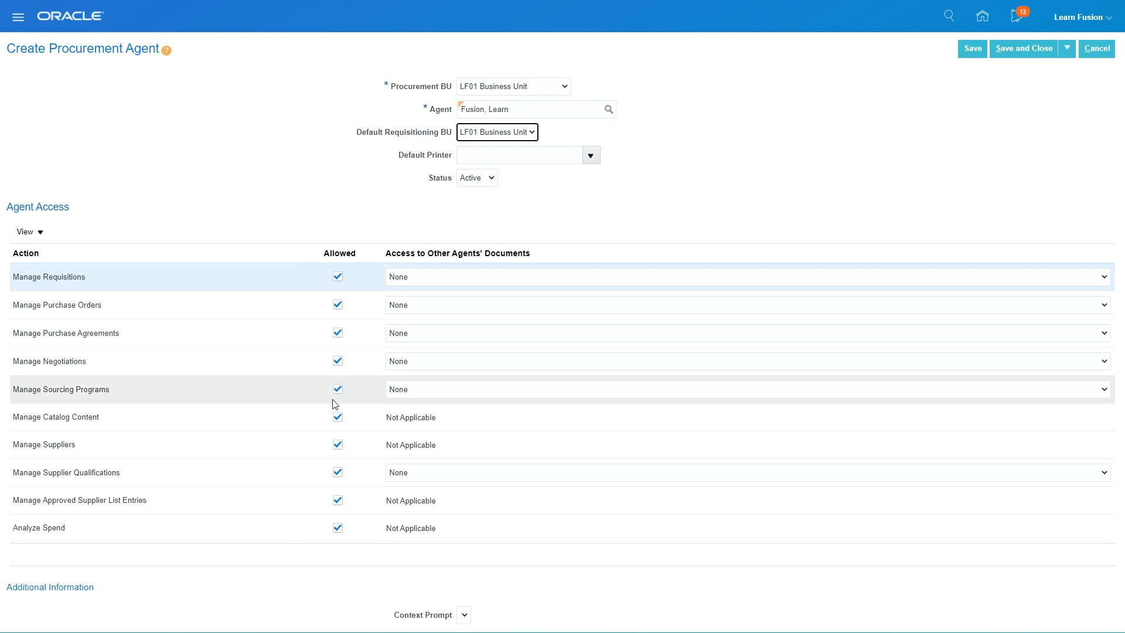
pyautogui.moveTo(332, 444)
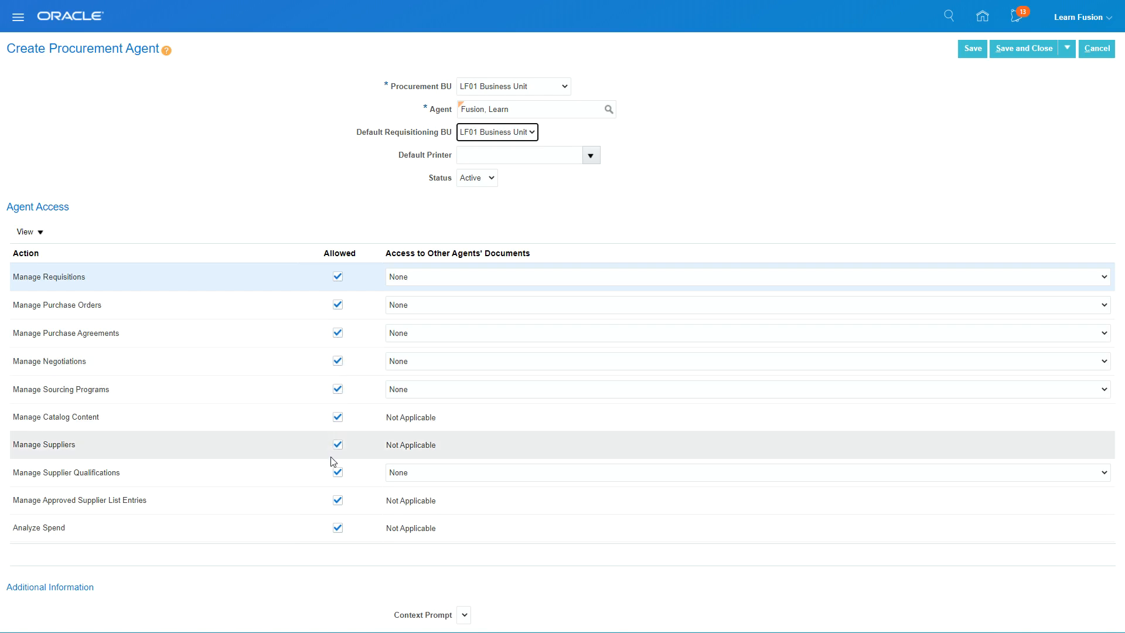
pyautogui.moveTo(322, 533)
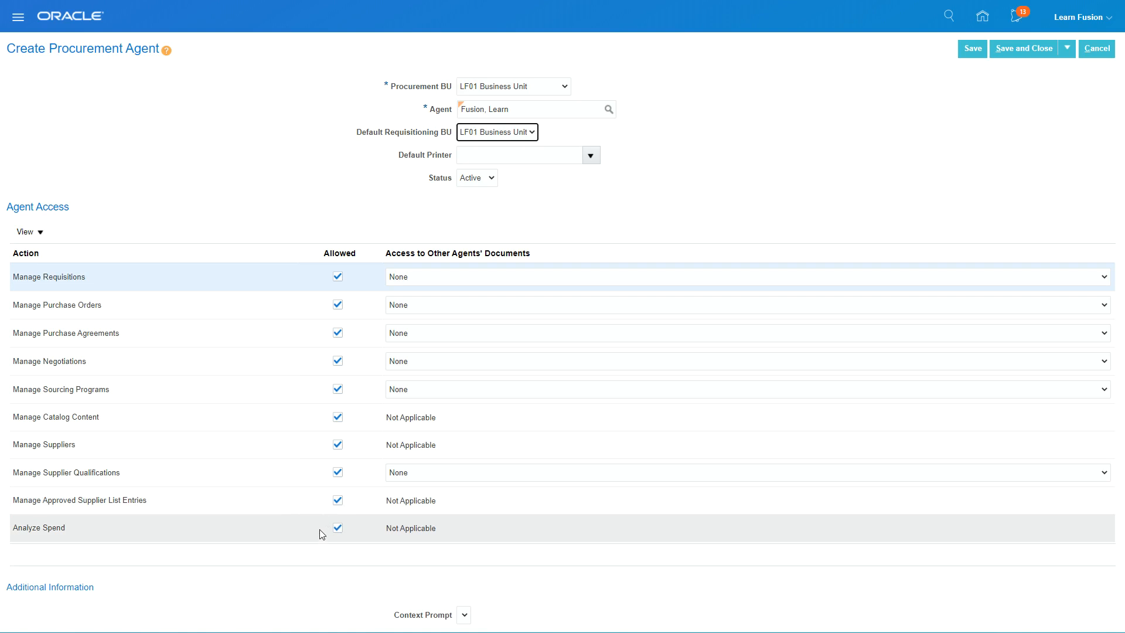
pyautogui.moveTo(307, 499)
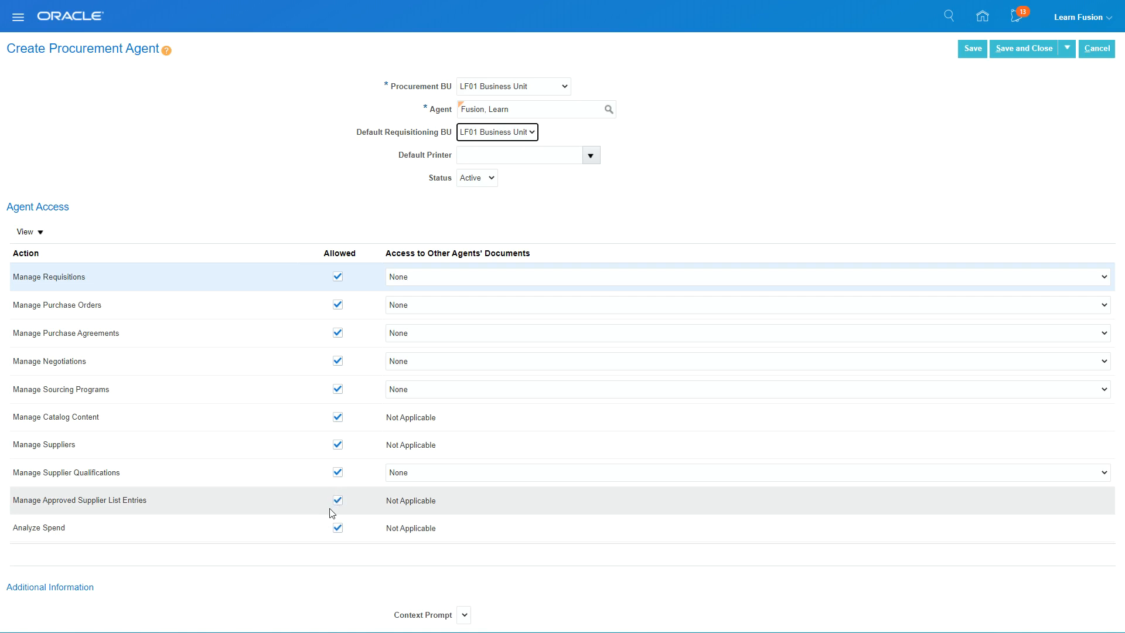
pyautogui.moveTo(345, 537)
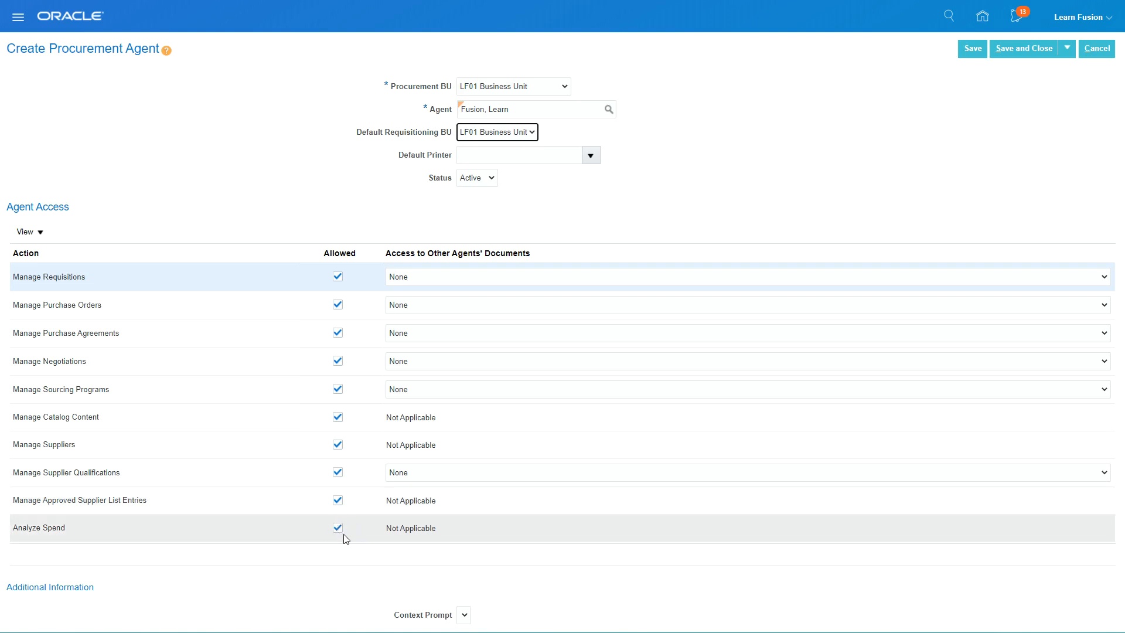
pyautogui.moveTo(485, 243)
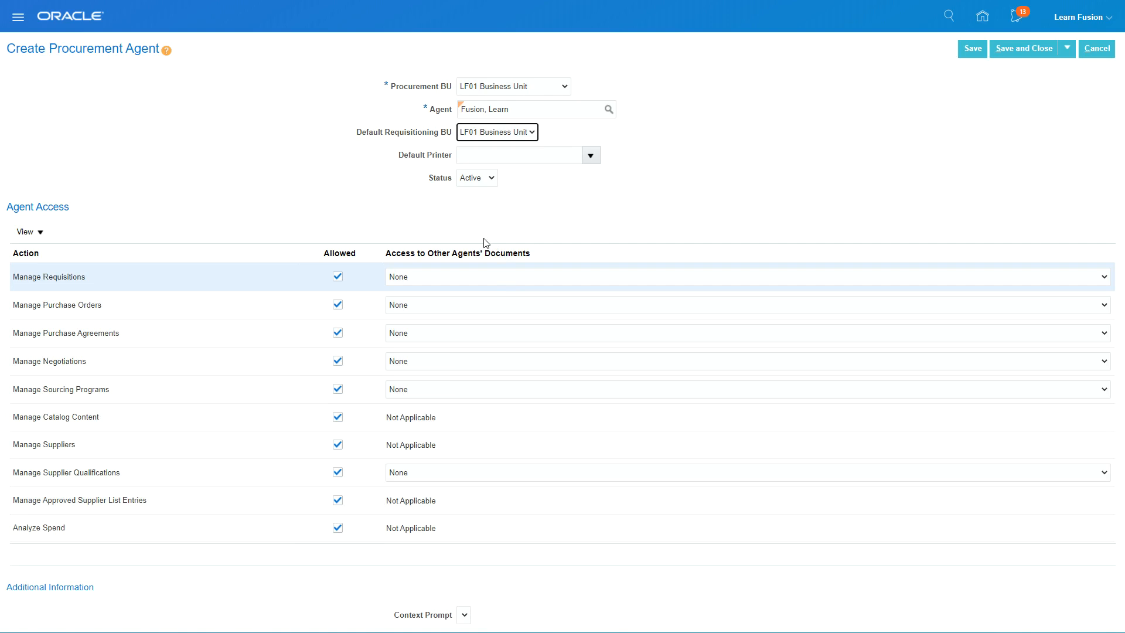
pyautogui.moveTo(403, 549)
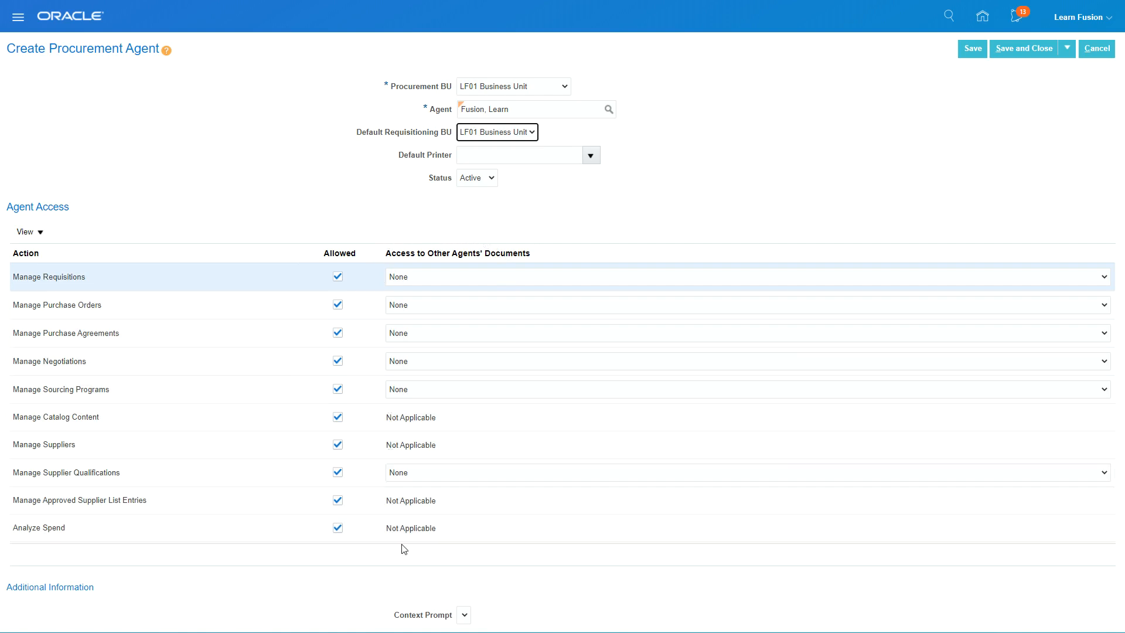
pyautogui.moveTo(502, 261)
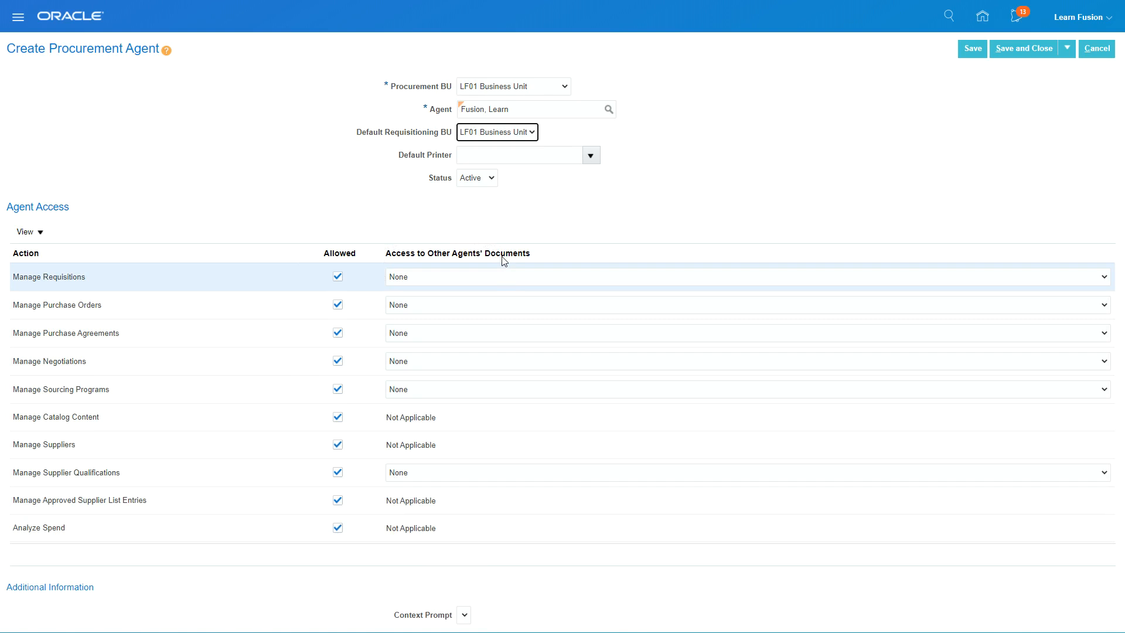
pyautogui.moveTo(162, 291)
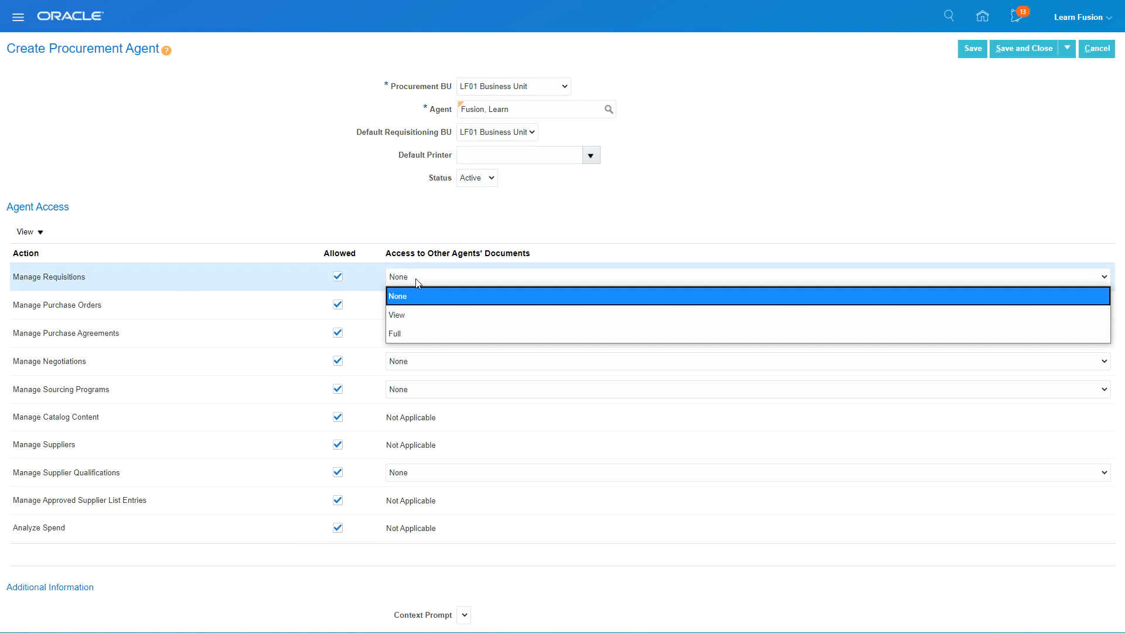
pyautogui.moveTo(413, 307)
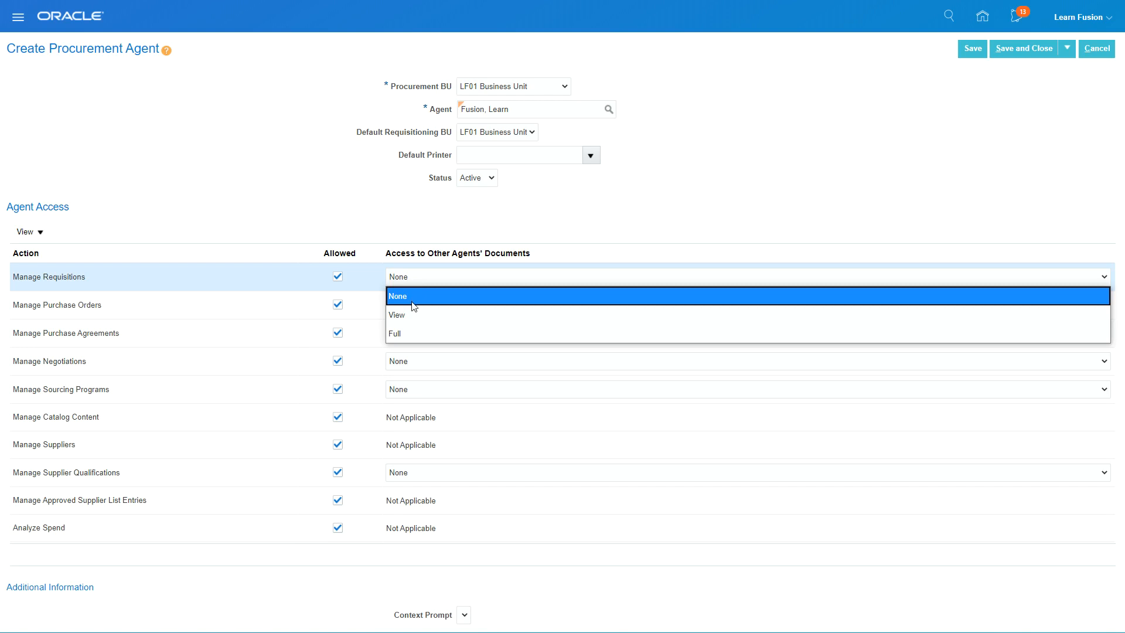
pyautogui.moveTo(397, 314)
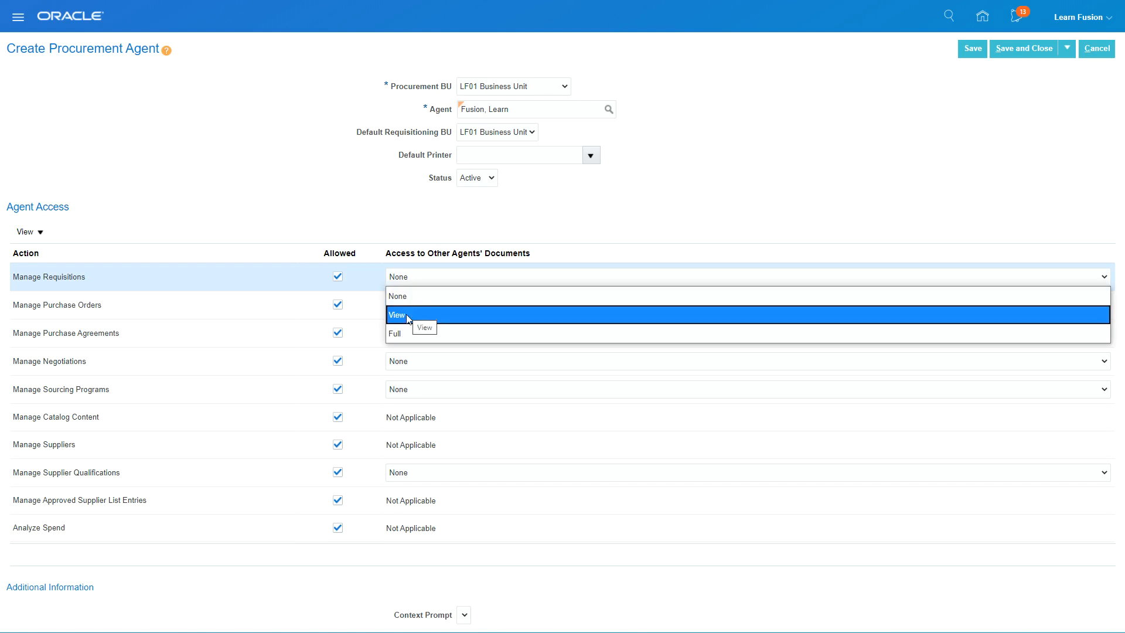
pyautogui.moveTo(401, 334)
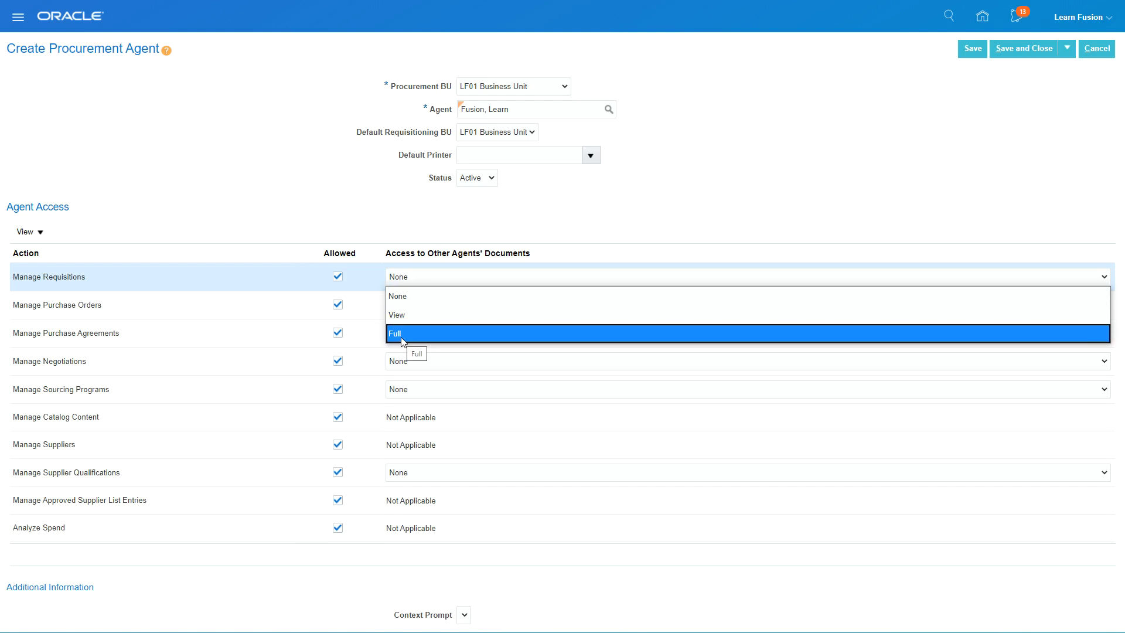
pyautogui.moveTo(396, 314)
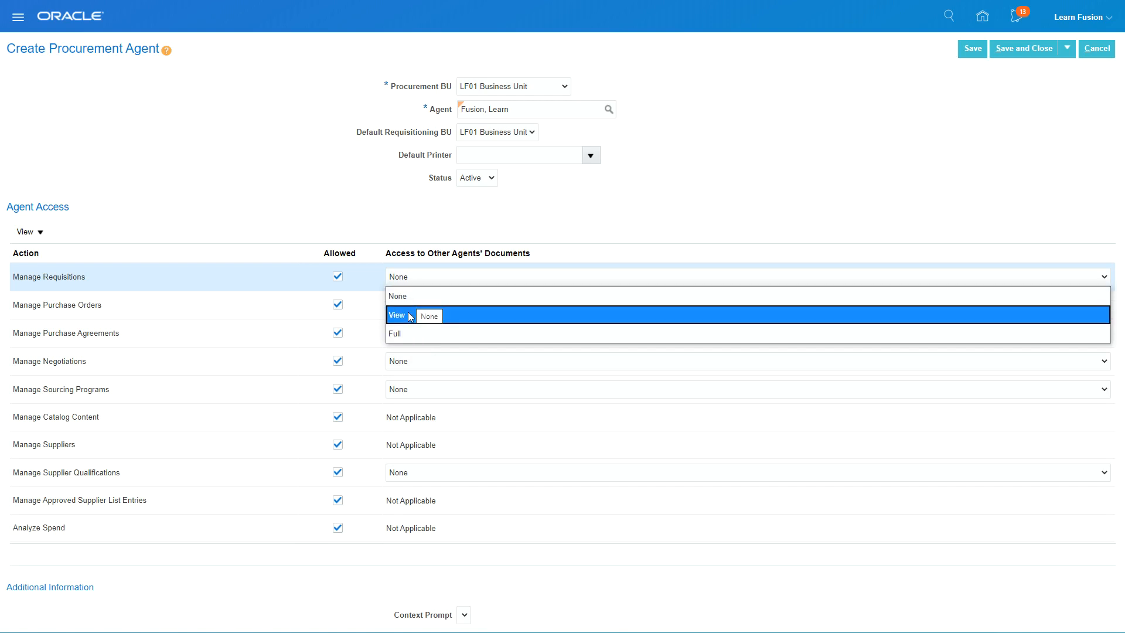
pyautogui.click(397, 295)
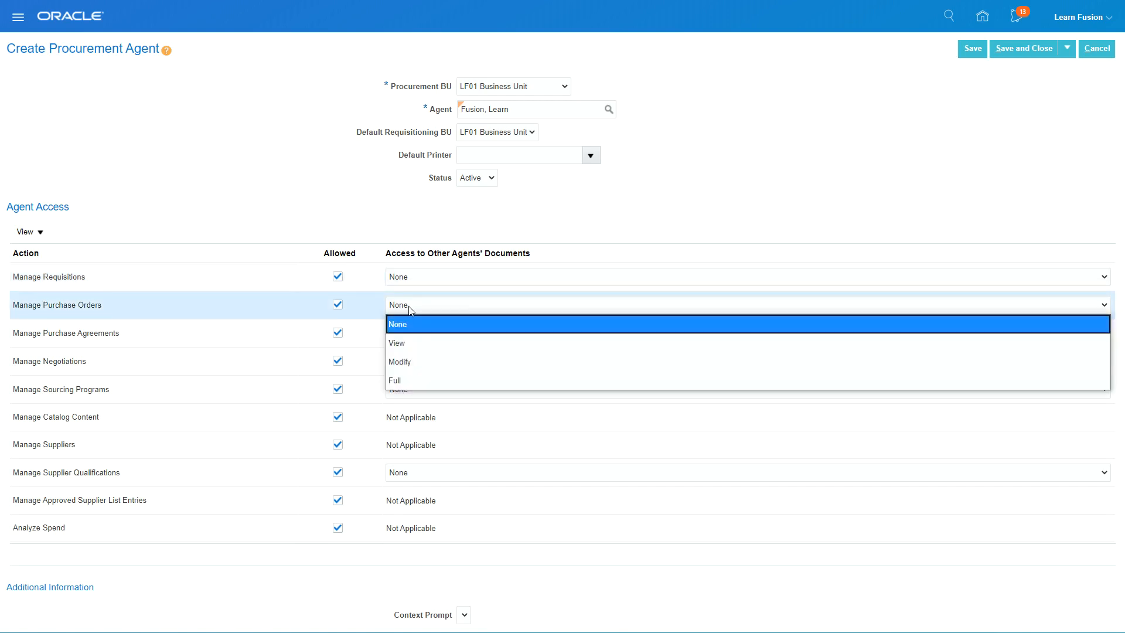
pyautogui.moveTo(409, 380)
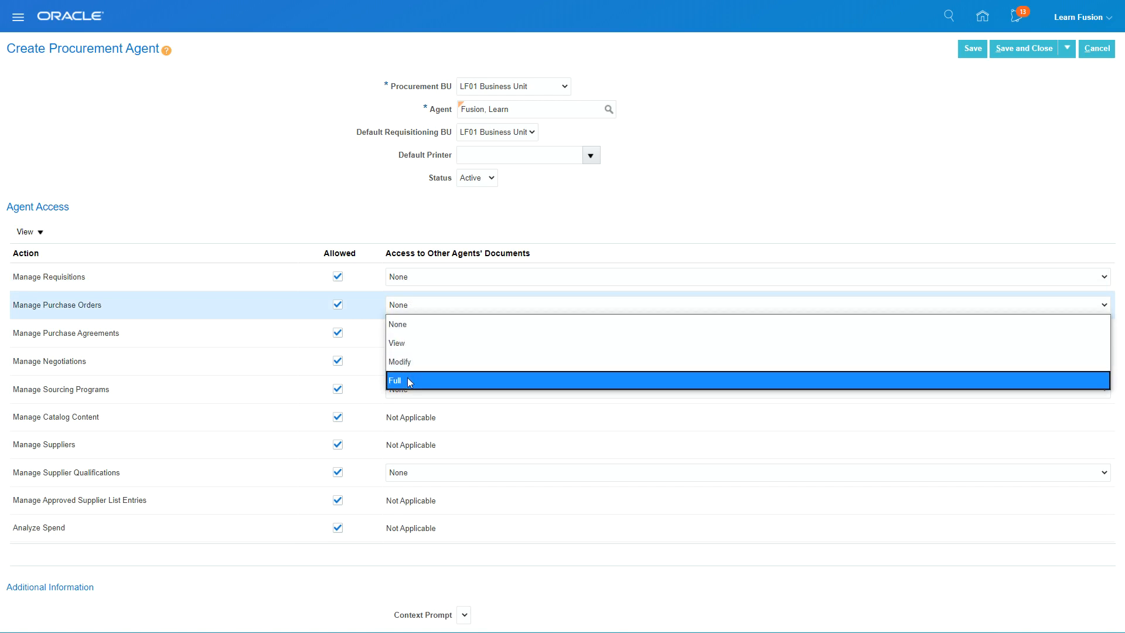
# Grant Full access to purchase orders, agreements and supplier qualifications, then save the agent.
pyautogui.click(395, 379)
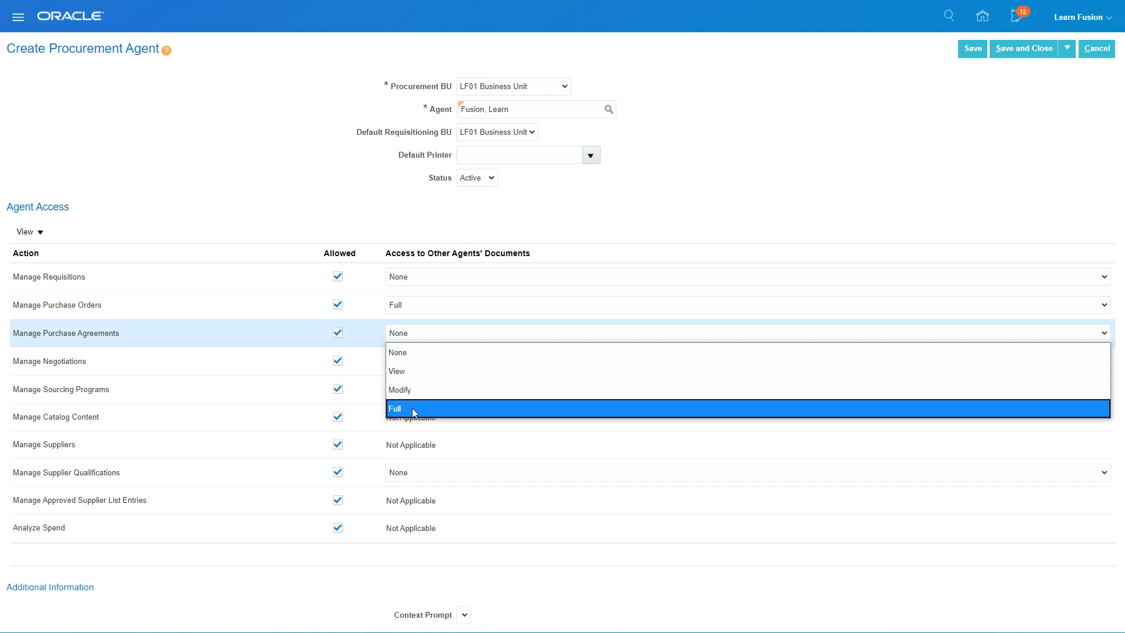
pyautogui.click(394, 408)
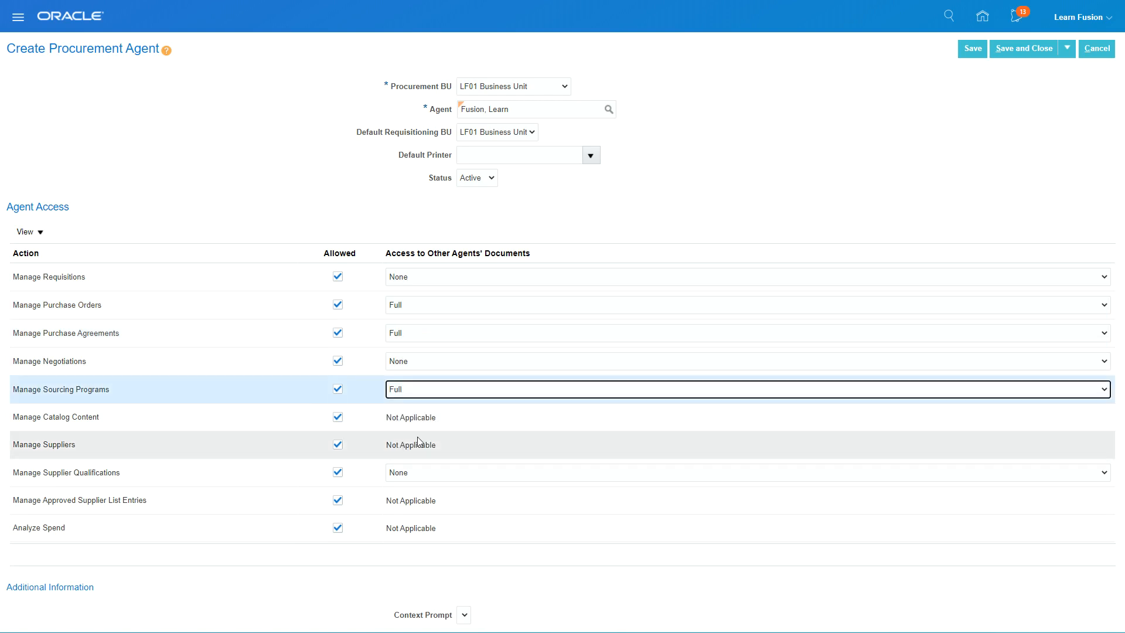
pyautogui.moveTo(438, 476)
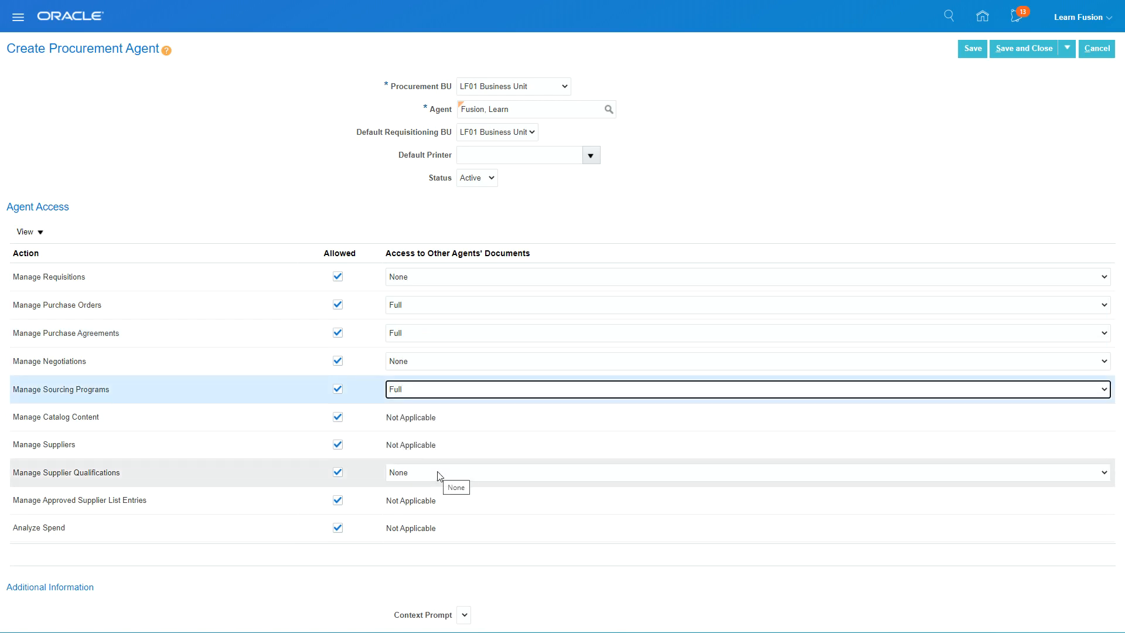
pyautogui.moveTo(443, 479)
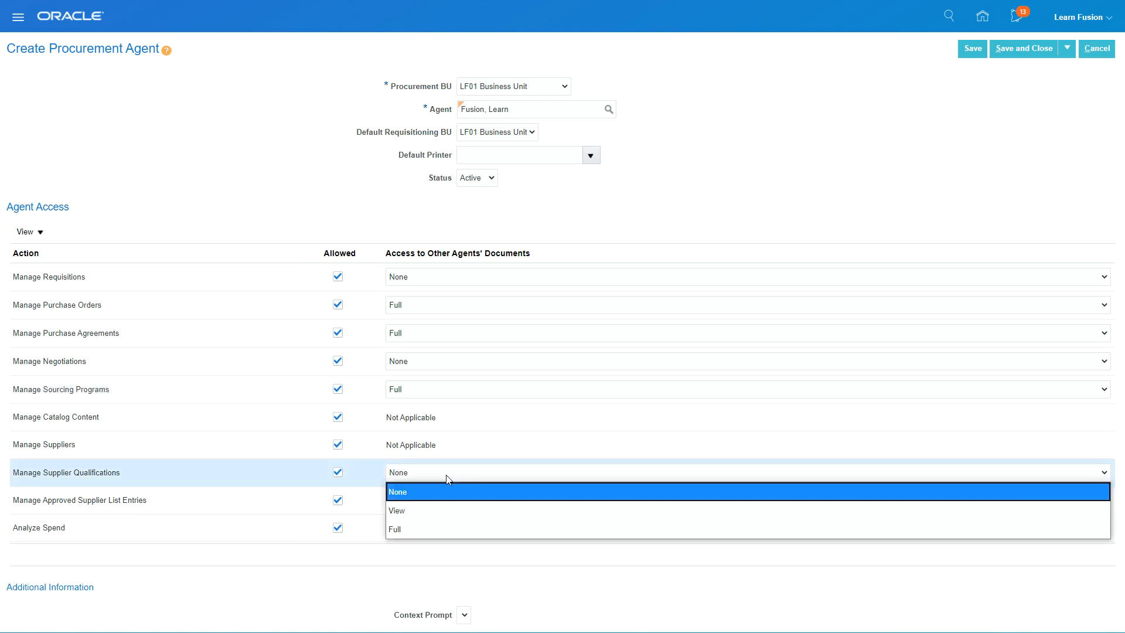
pyautogui.moveTo(451, 530)
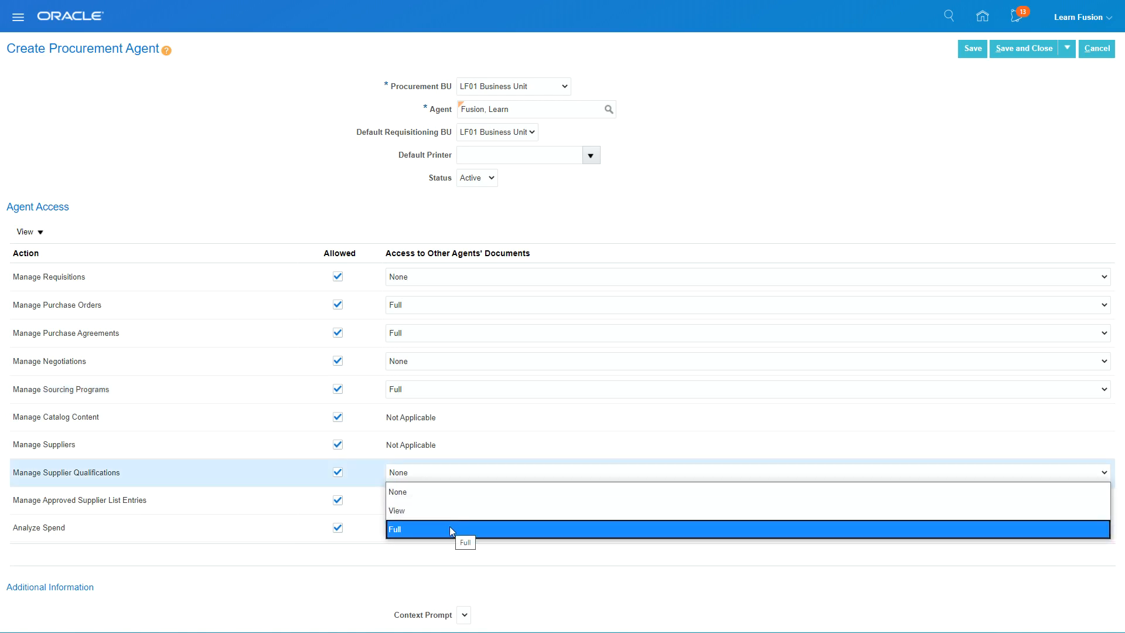
pyautogui.click(395, 529)
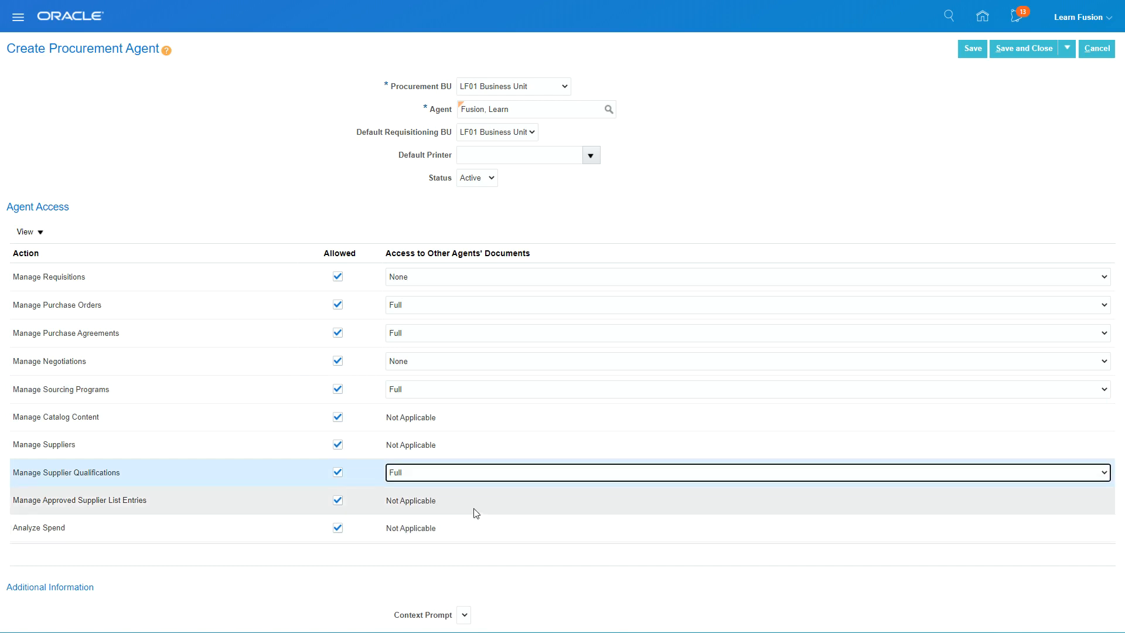
pyautogui.moveTo(555, 334)
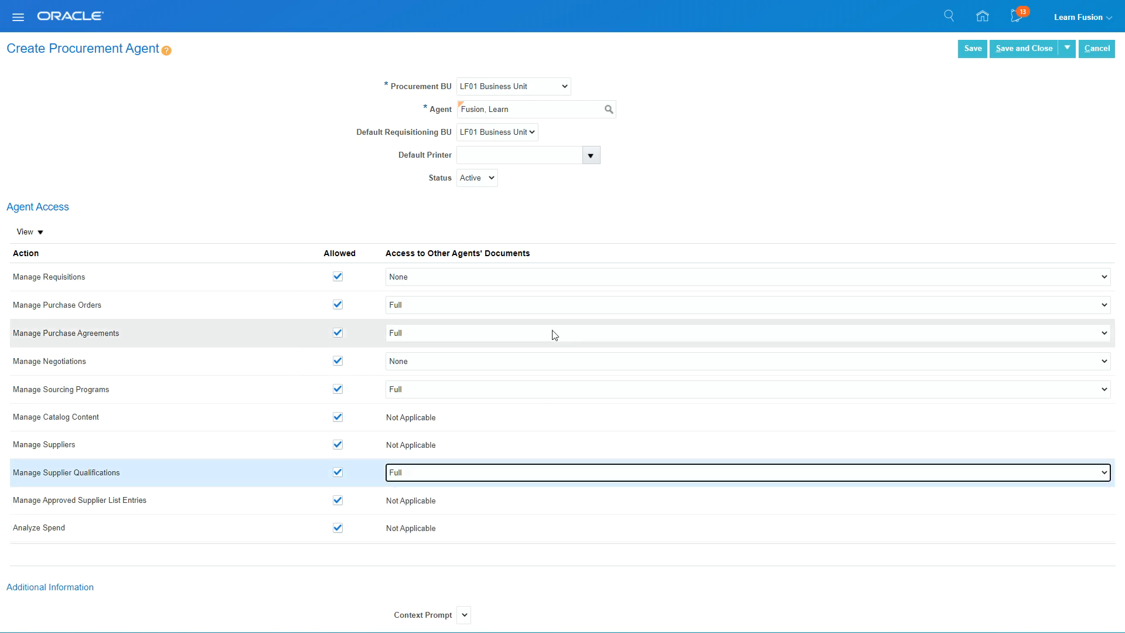
pyautogui.moveTo(715, 213)
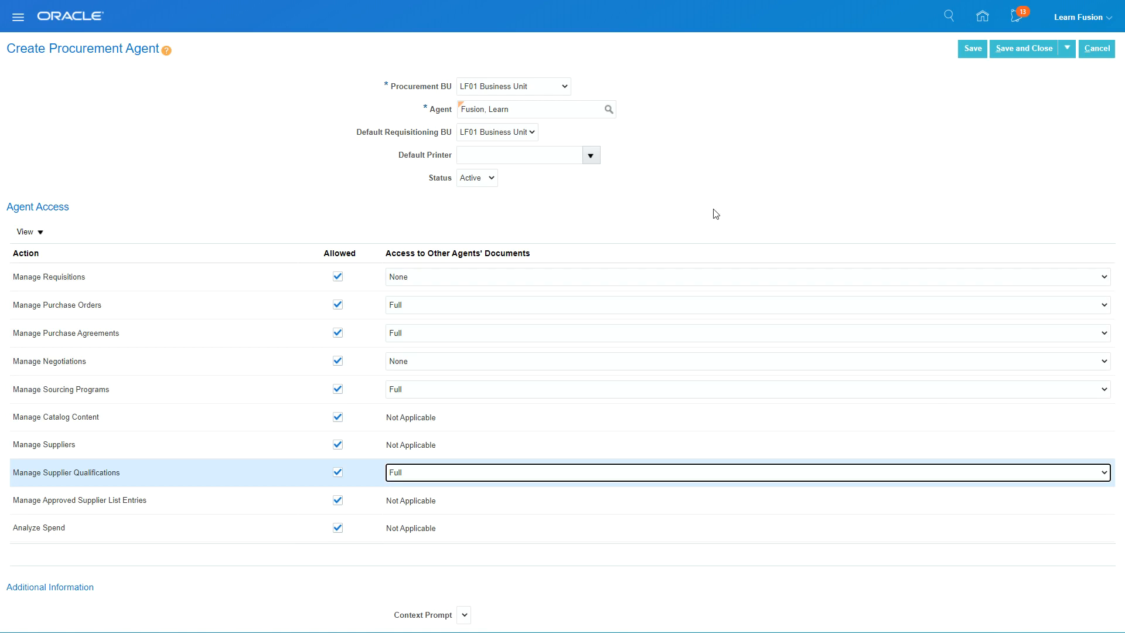
pyautogui.moveTo(648, 175)
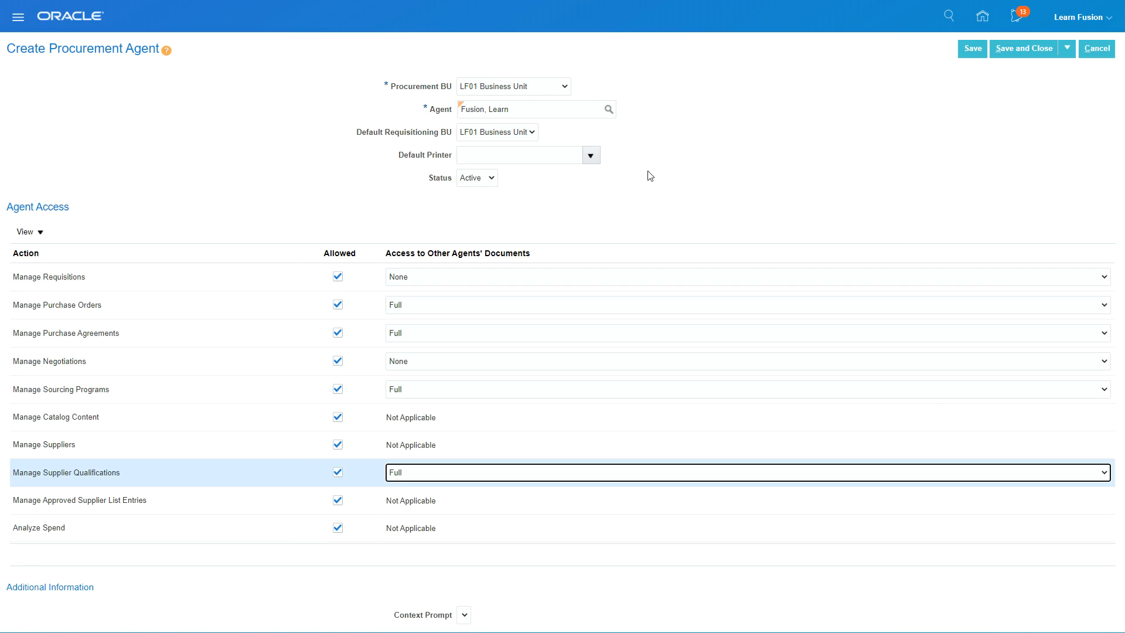
pyautogui.moveTo(1023, 48)
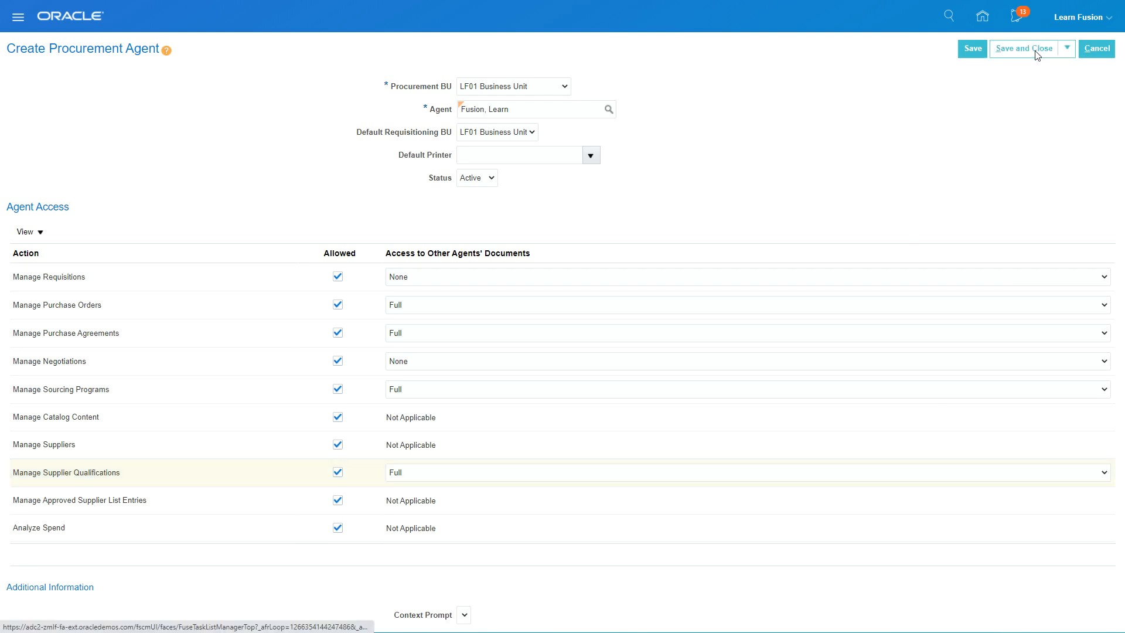
pyautogui.click(1023, 48)
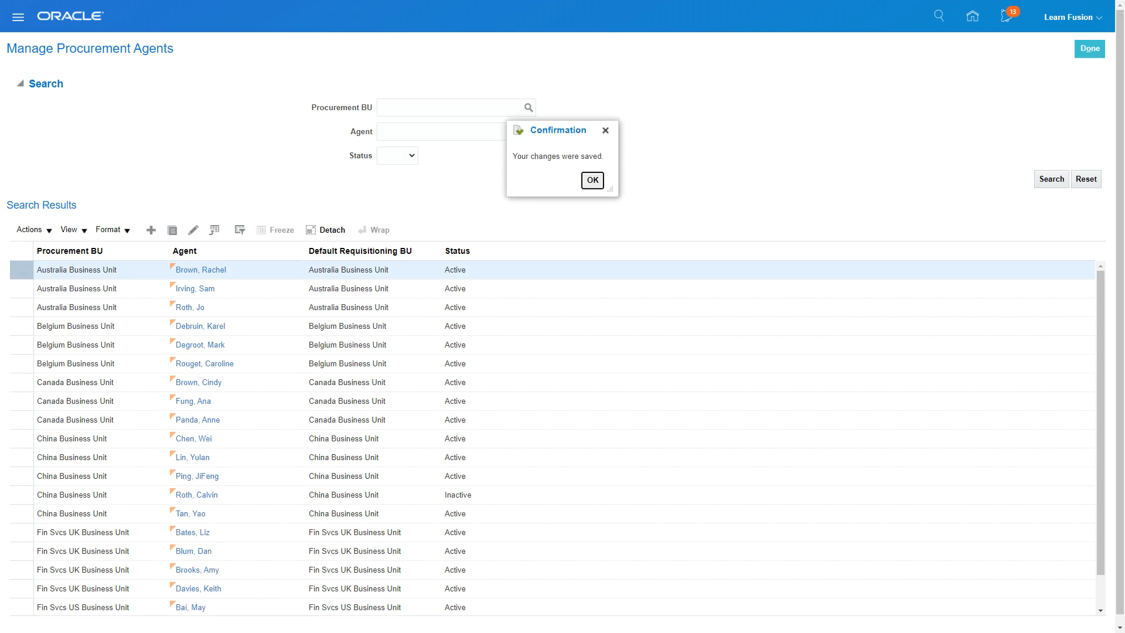